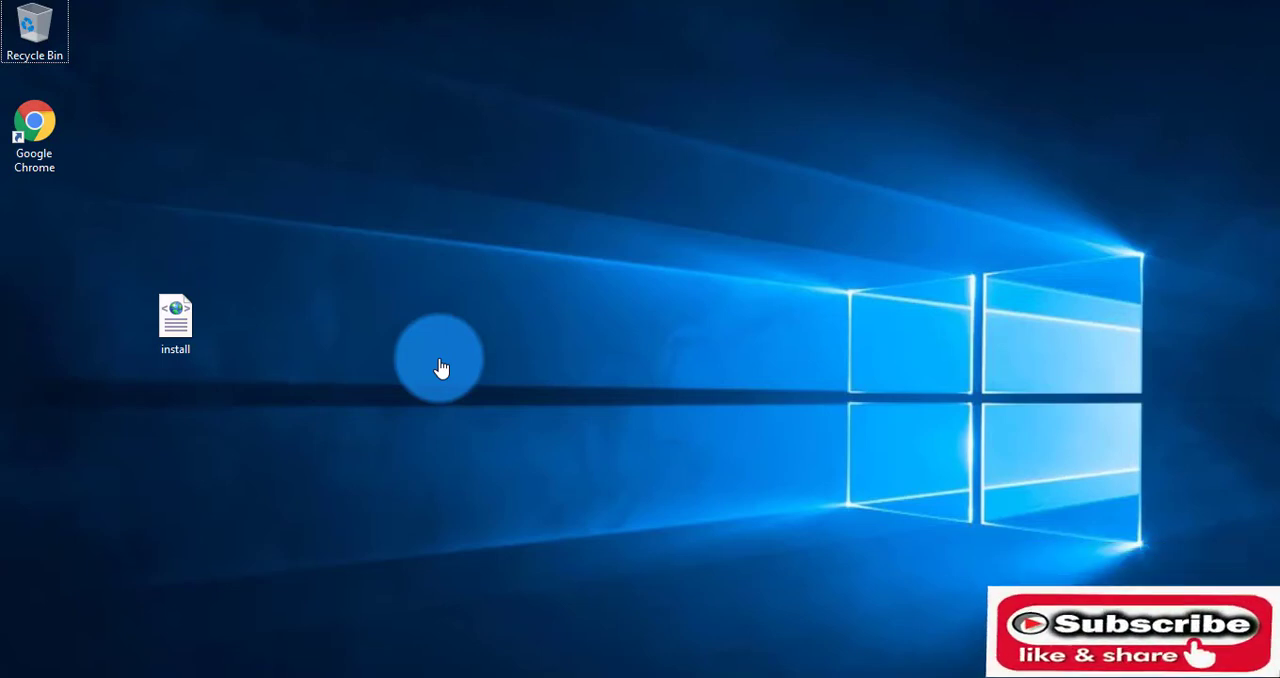
Step: Launch the CommCell Console and log in with the admin account
{"action": "left_click", "coordinate": [12, 670]}
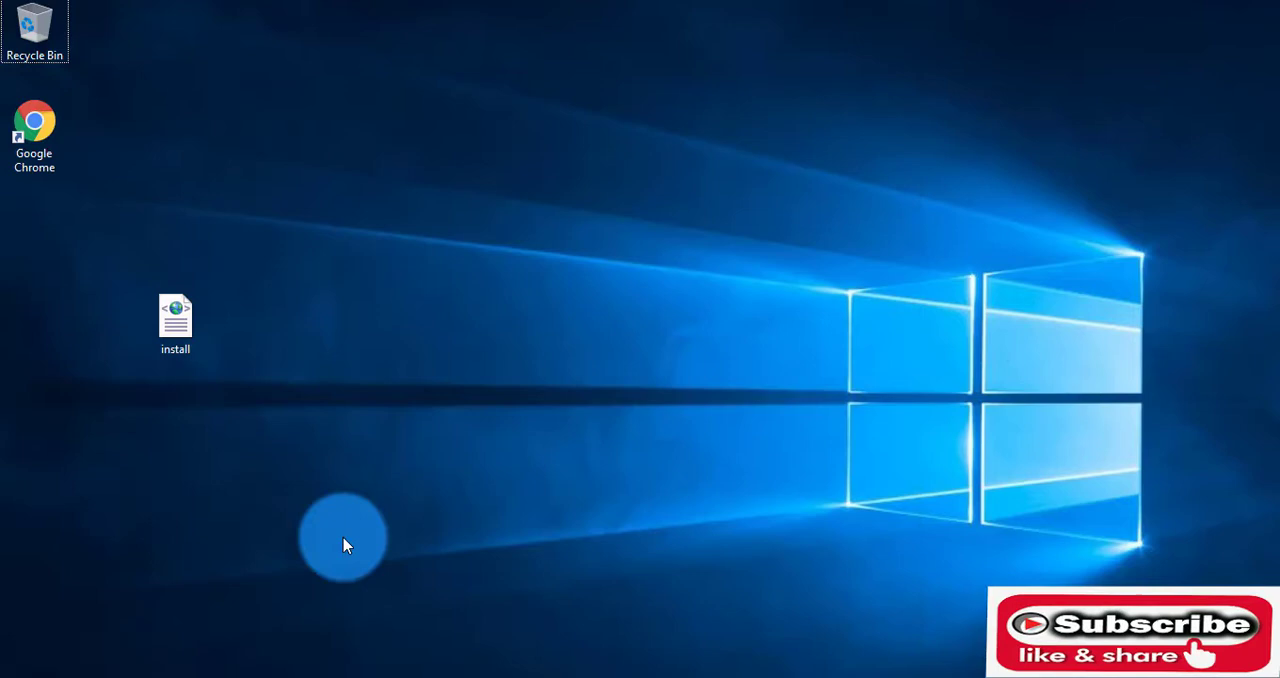
{"action": "left_click", "coordinate": [12, 670]}
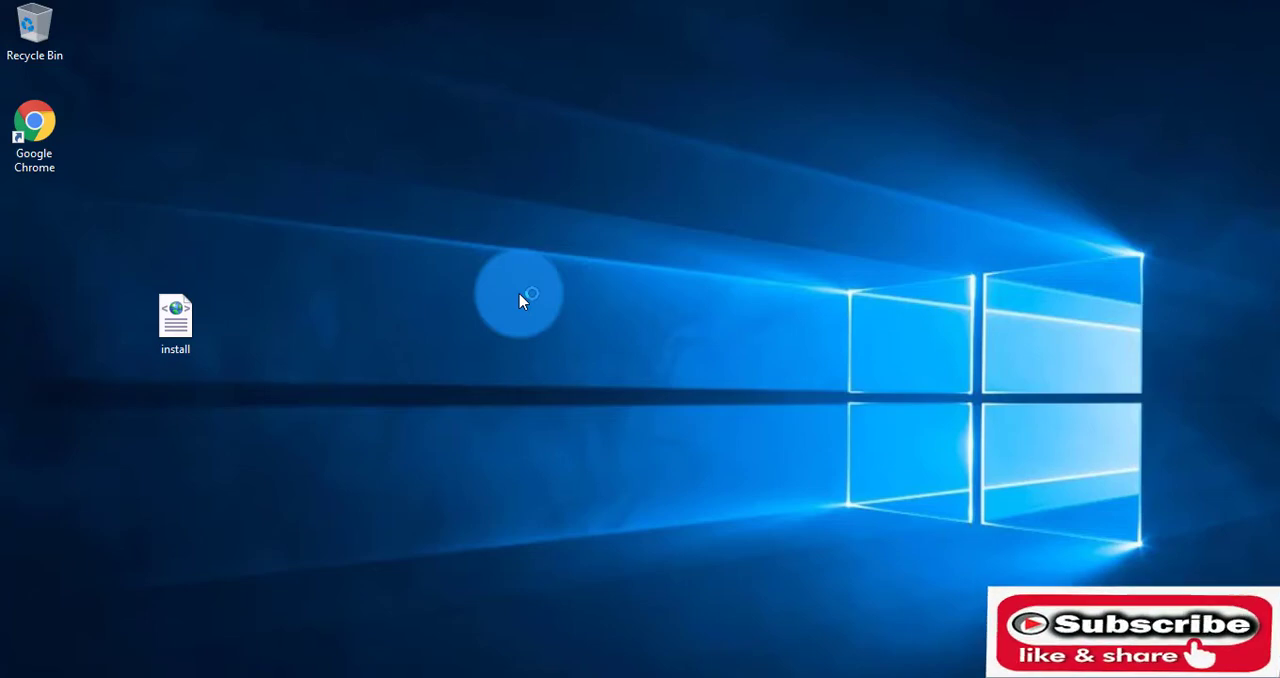
{"action": "double_click", "coordinate": [175, 316]}
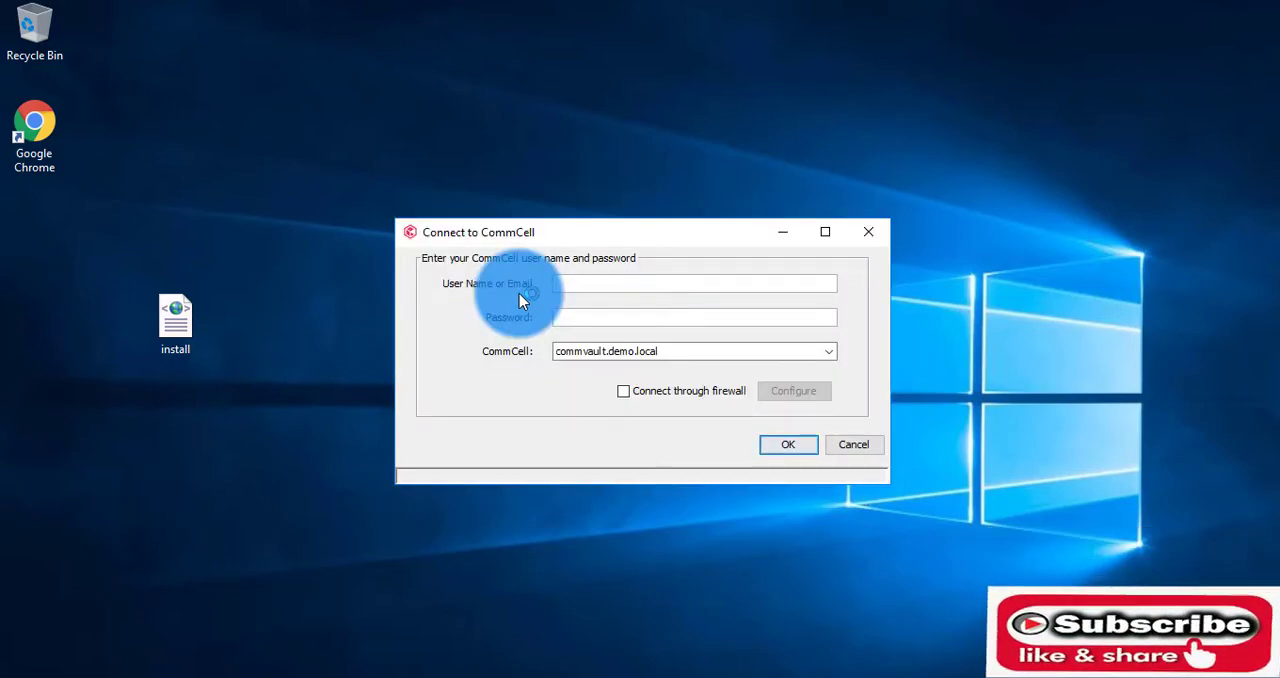
{"action": "type", "text": "admin"}
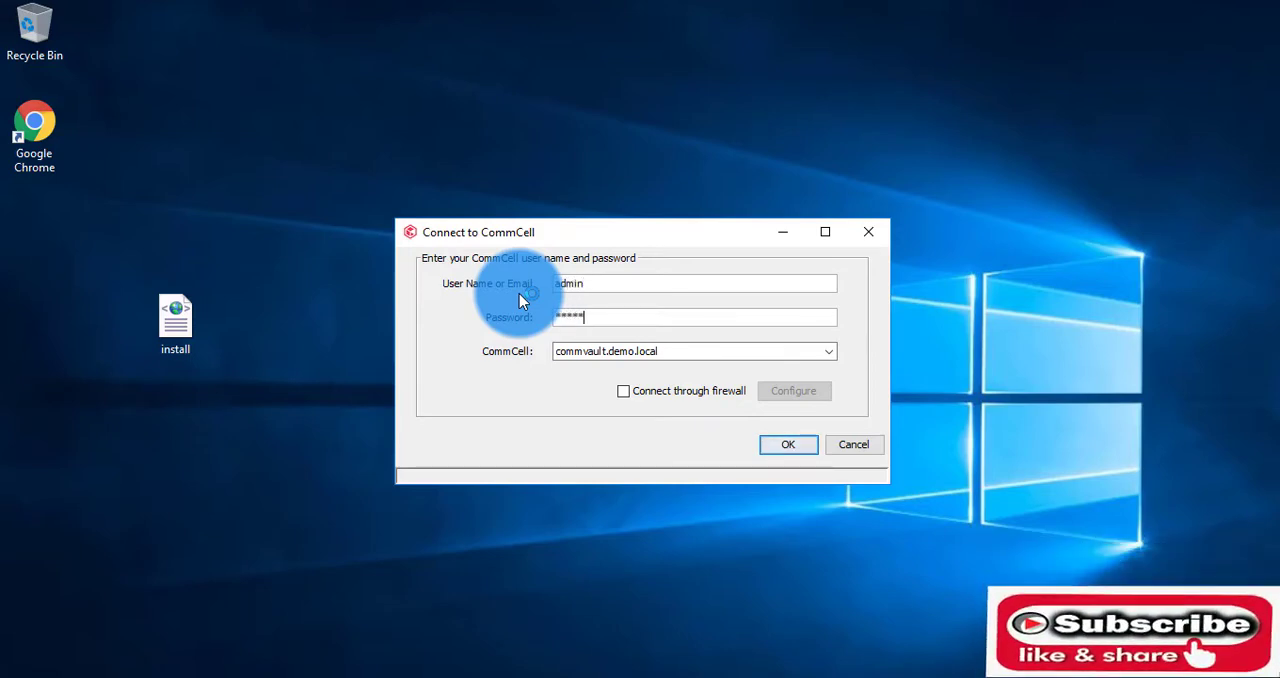
{"action": "left_click", "coordinate": [788, 444]}
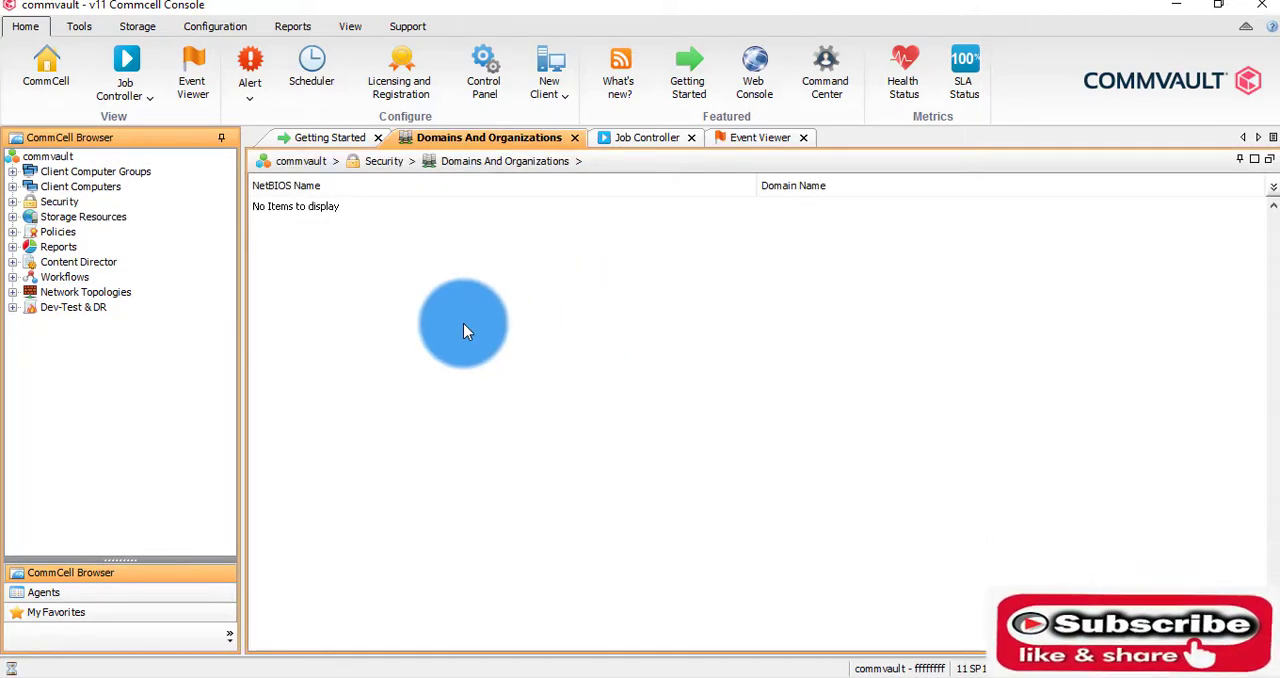
Step: Switch the console to the Getting Started page
{"action": "left_click", "coordinate": [330, 137]}
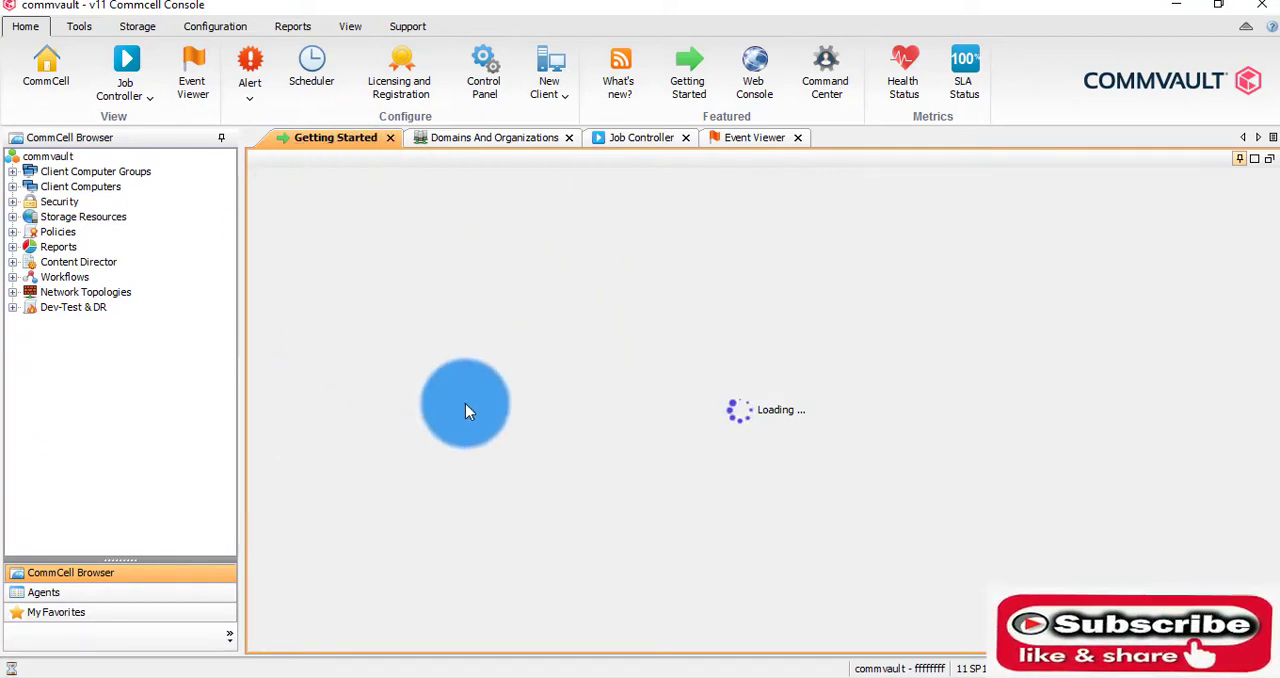
{"action": "mouse_move", "coordinate": [628, 350]}
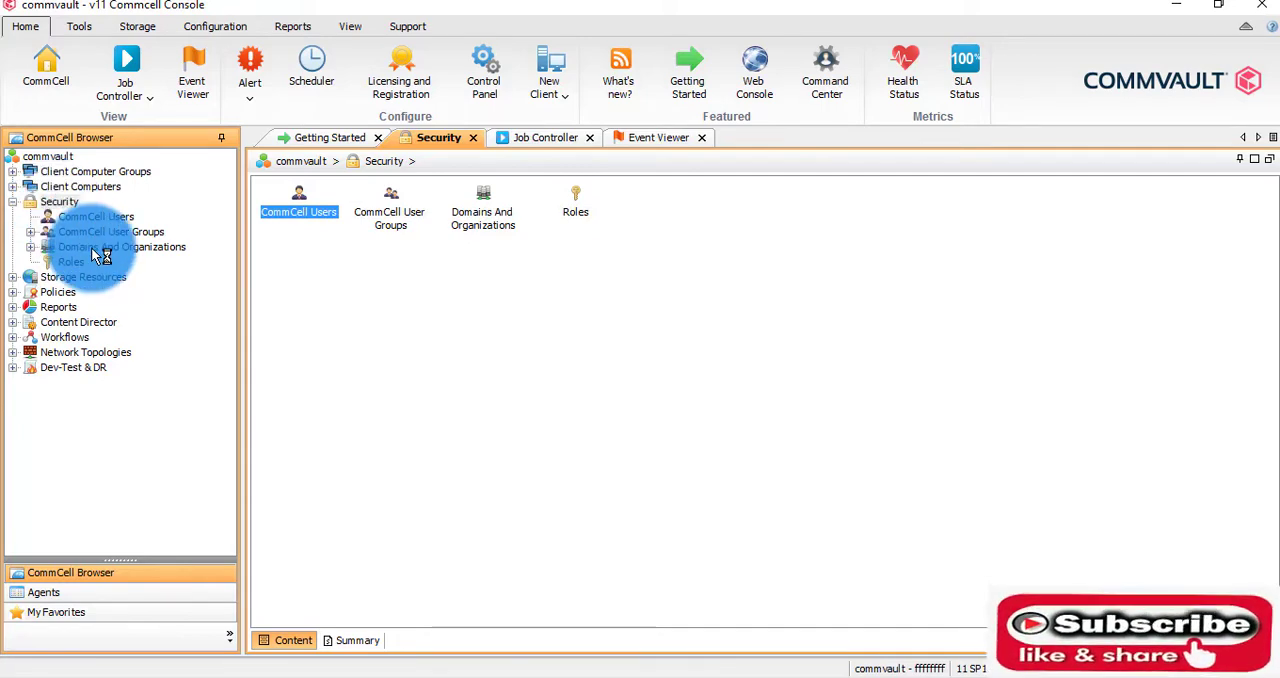
Step: Begin a new domain controller with NetBIOS name demo and domain demo.local, then edit its user account
{"action": "left_click", "coordinate": [120, 247]}
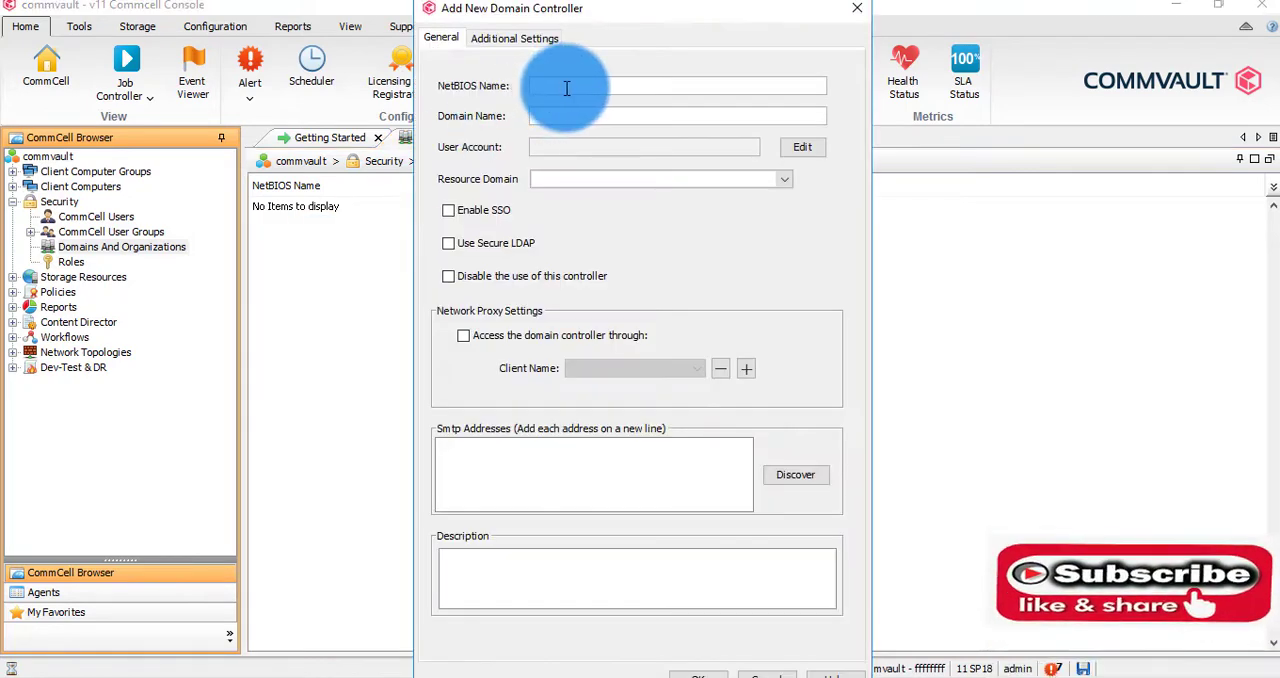
{"action": "type", "text": "demo"}
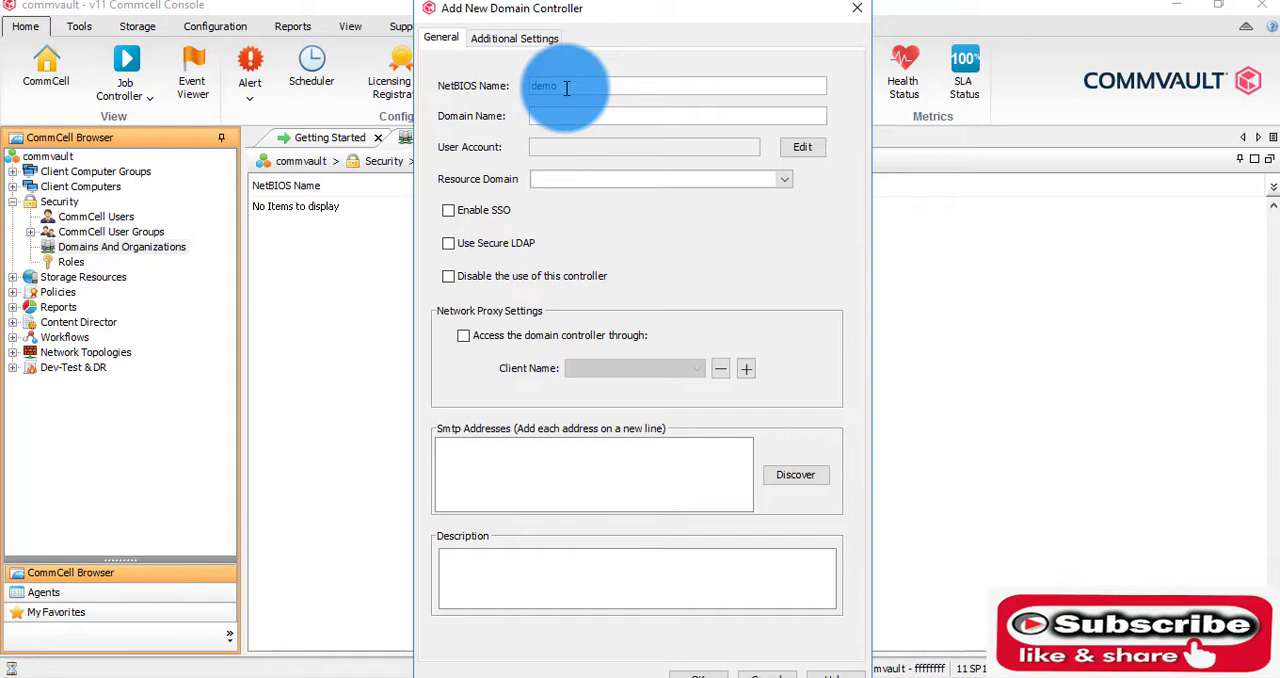
{"action": "type", "text": "demo.local"}
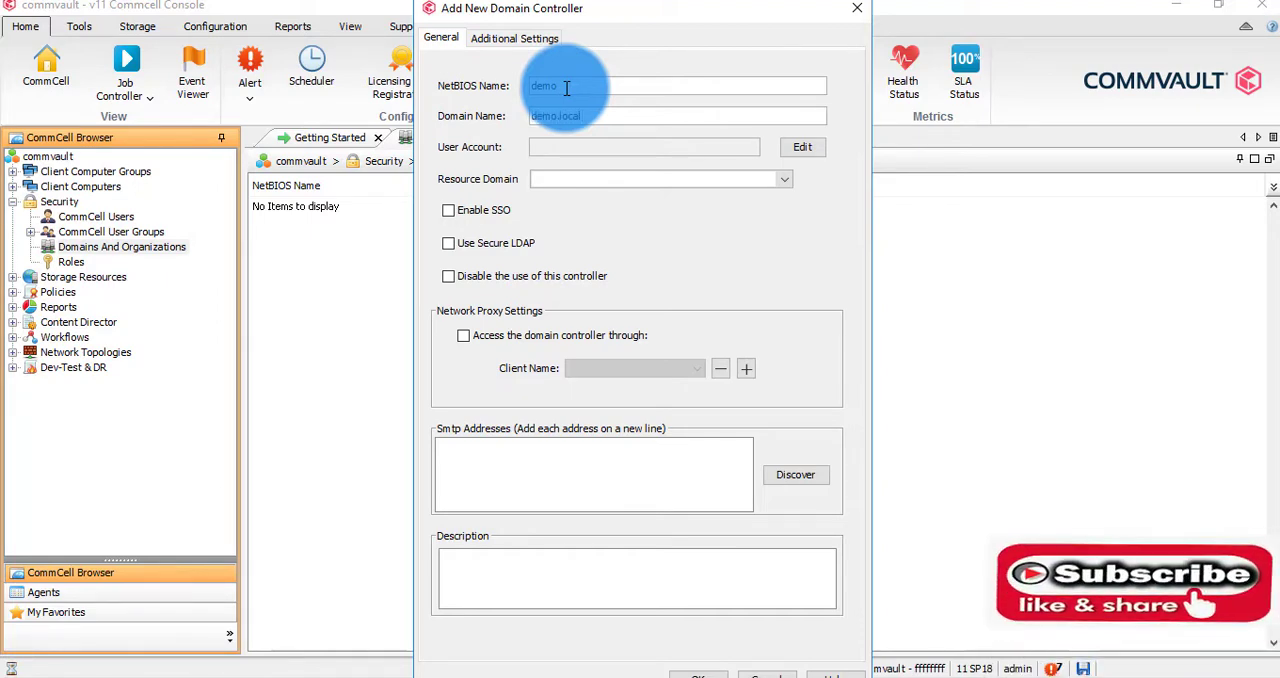
{"action": "left_click", "coordinate": [802, 147]}
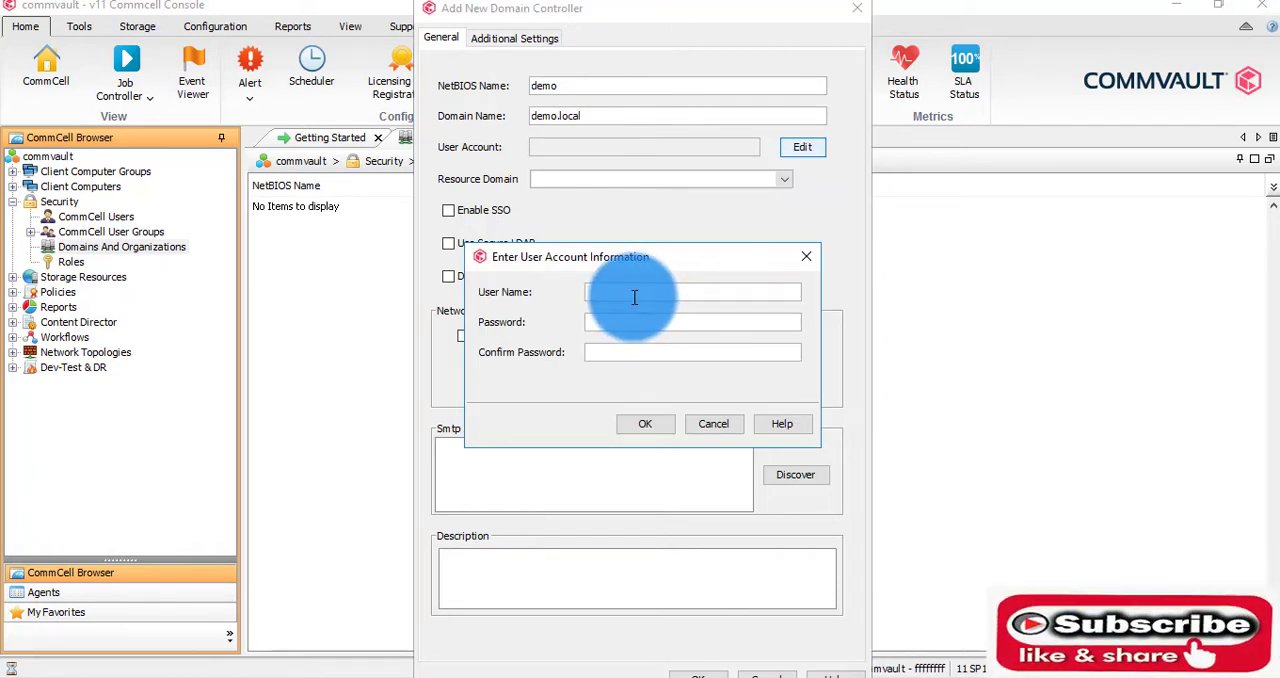
Step: Enter user name demo\Administrator with a confirmed password and accept the account details
{"action": "type", "text": "demo\\Administrator"}
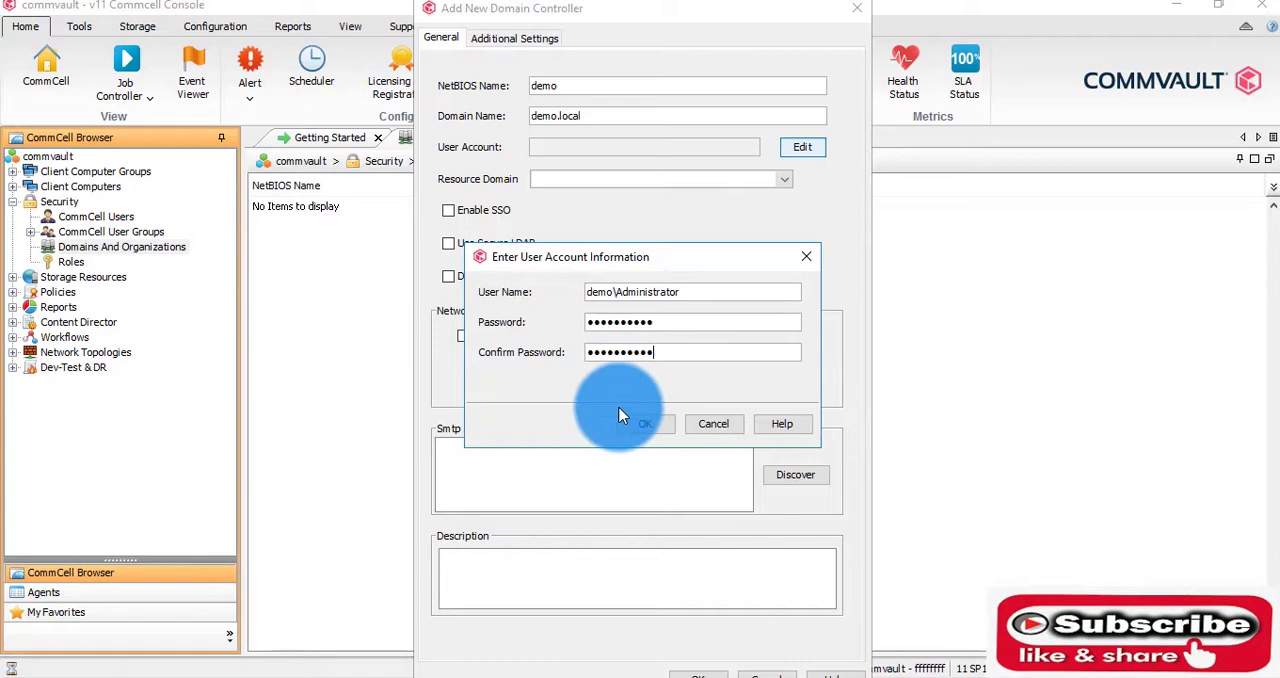
{"action": "left_click", "coordinate": [645, 423]}
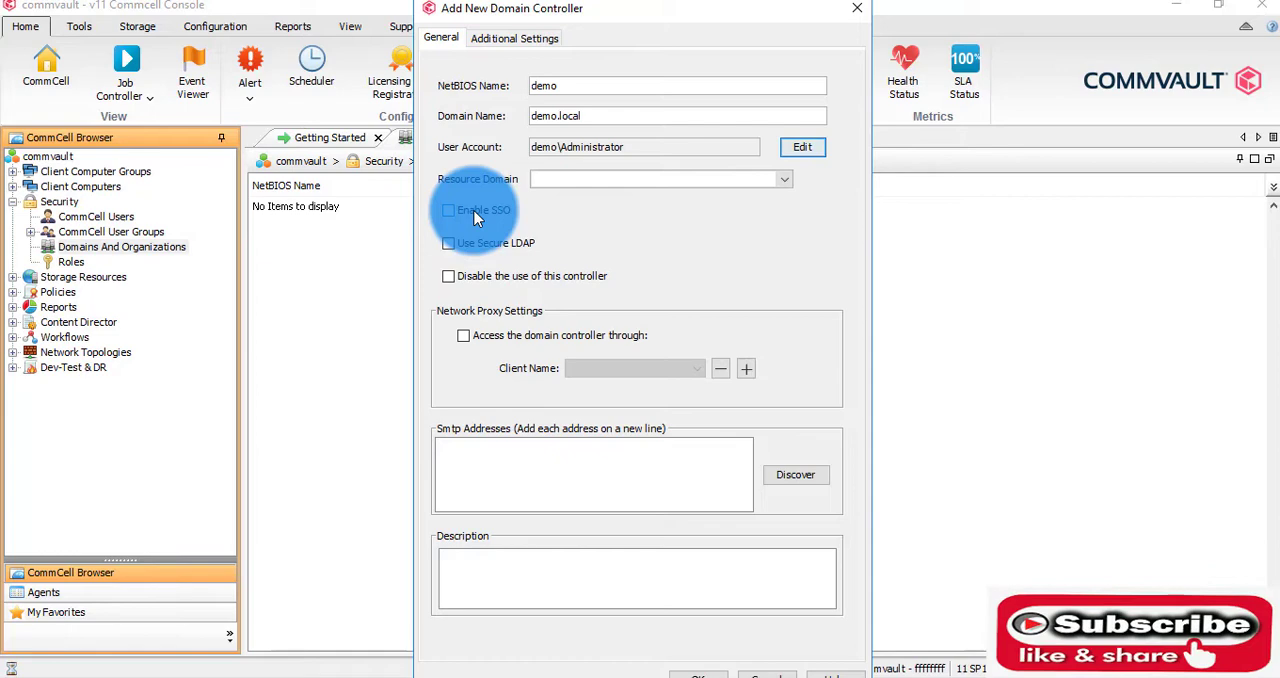
Step: Enable SSO for the demo domain, save the domain controller, and exit the console
{"action": "left_click", "coordinate": [448, 210]}
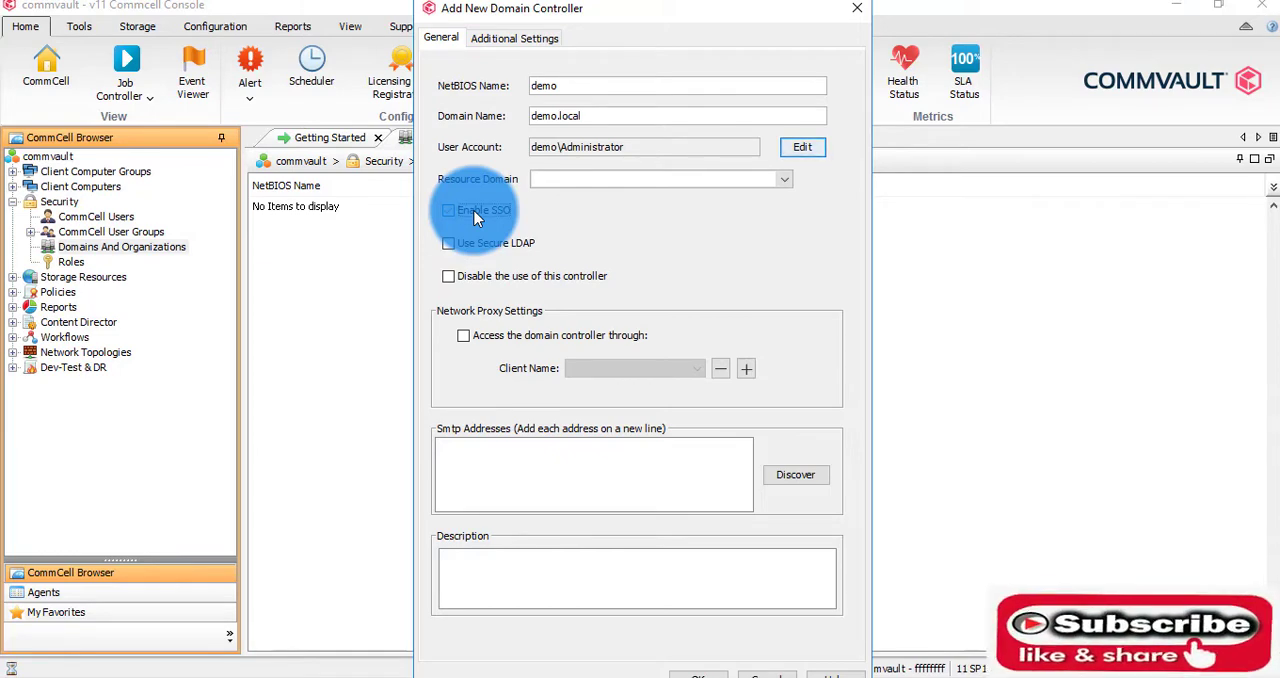
{"action": "left_click", "coordinate": [448, 210]}
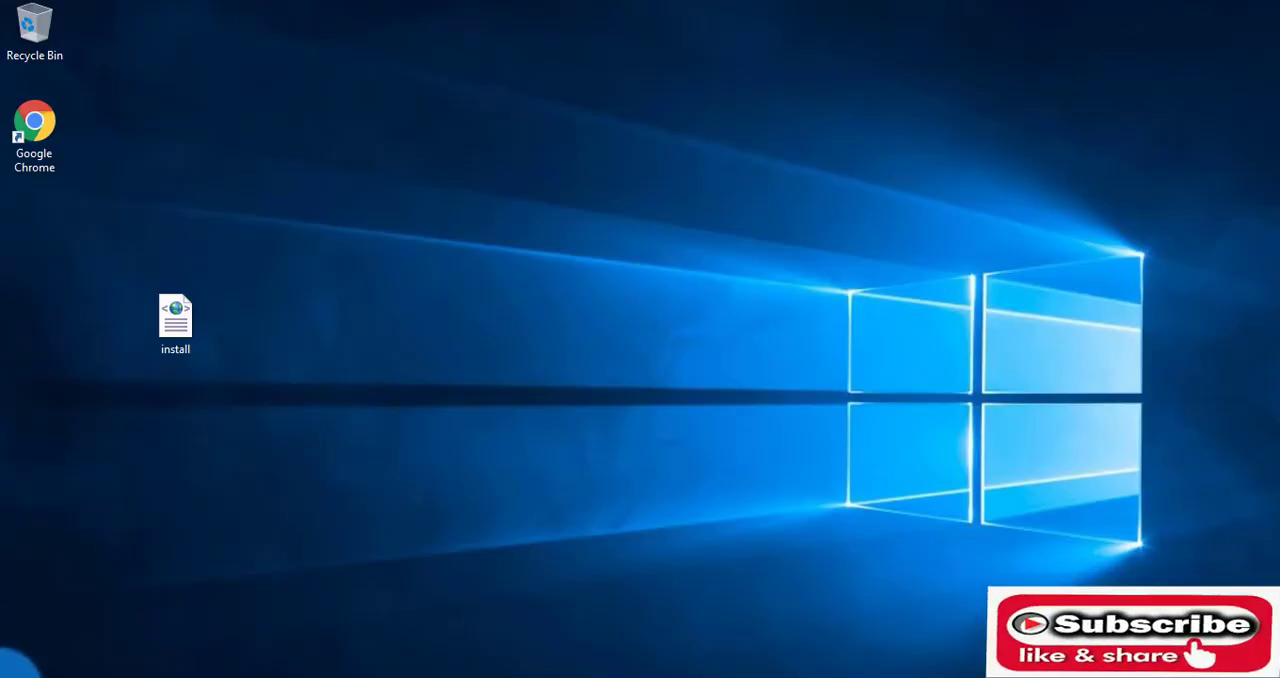
Step: Relaunch the CommCell Console from the desktop shortcut to try DEMO\Administrator sign-in
{"action": "left_click", "coordinate": [15, 665]}
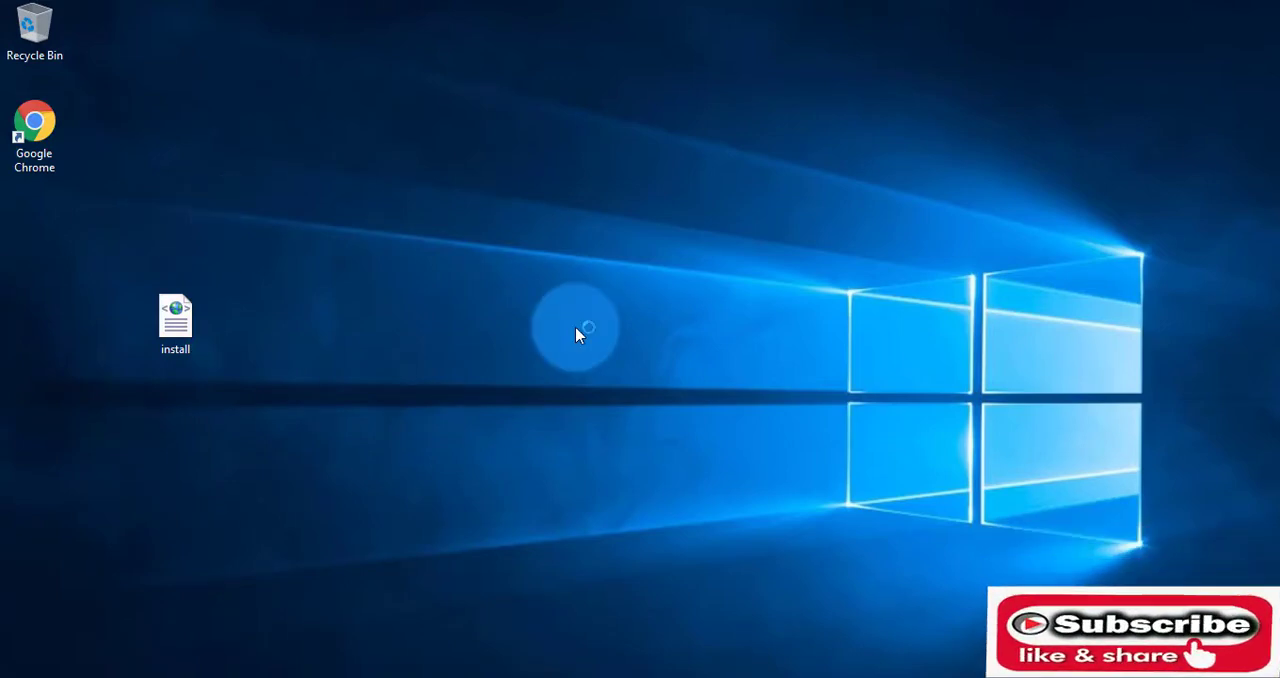
{"action": "double_click", "coordinate": [175, 320]}
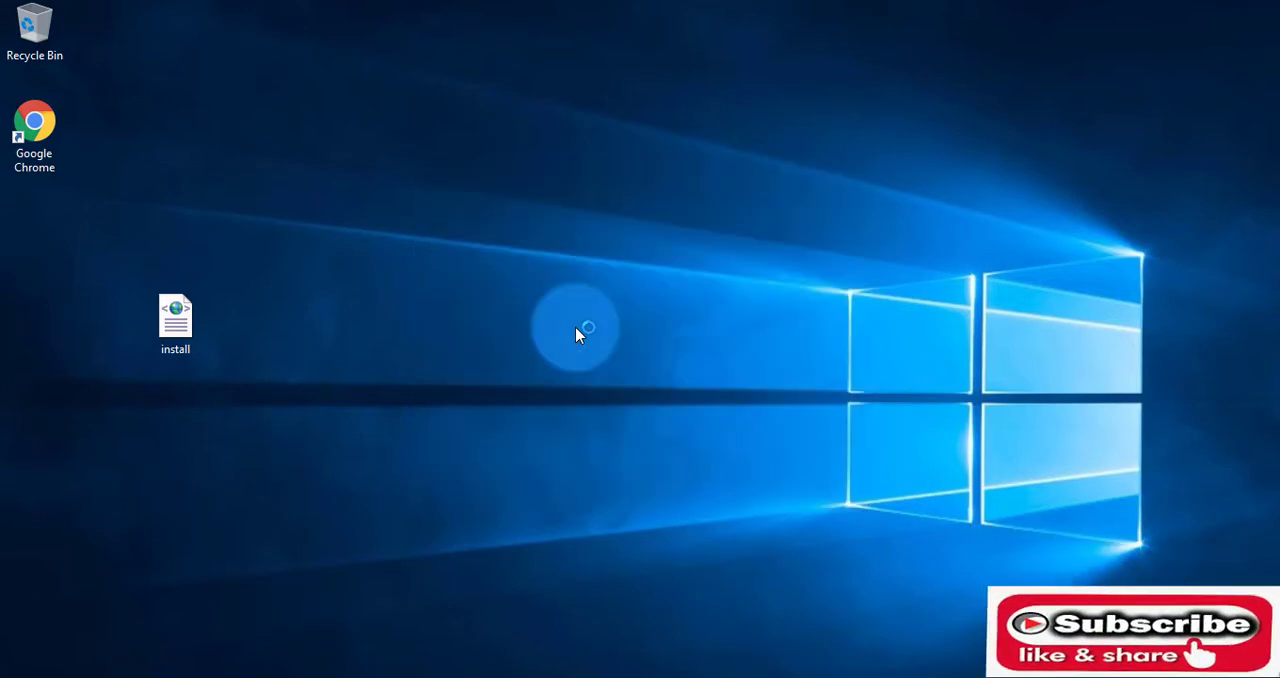
{"action": "double_click", "coordinate": [175, 315]}
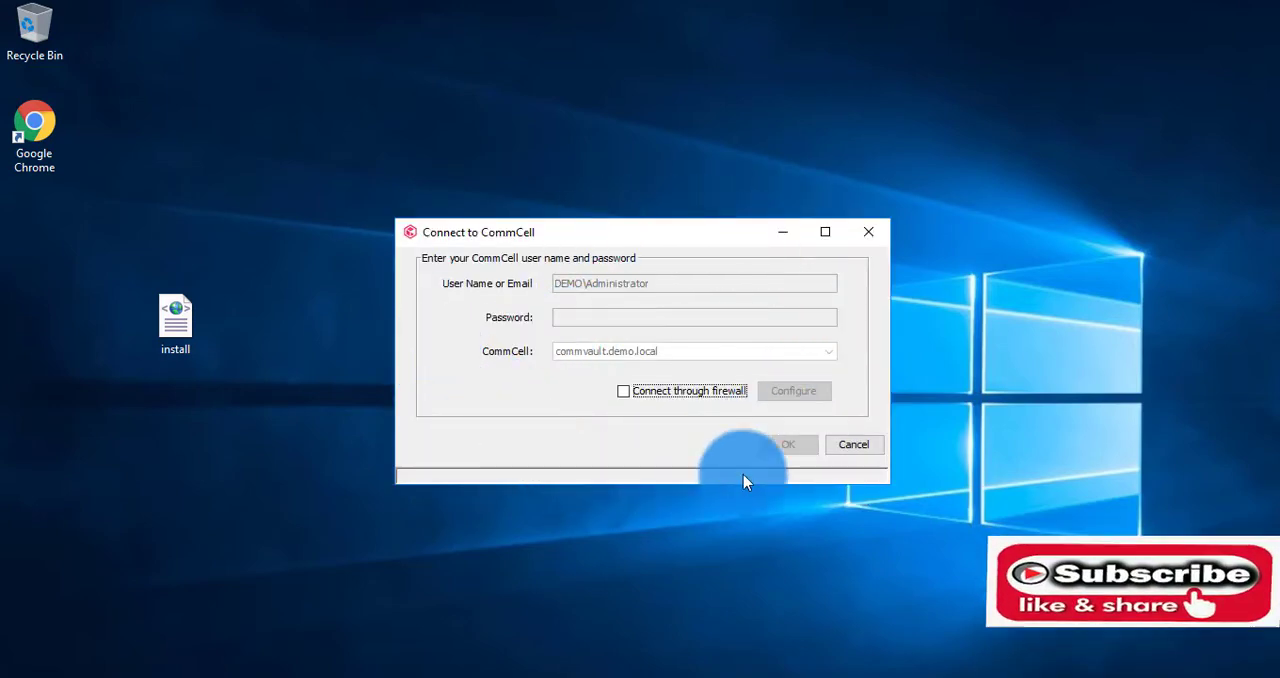
Step: Acknowledge the Login Error denying DEMO\Administrator for missing CommServe credentials
{"action": "left_click", "coordinate": [788, 444]}
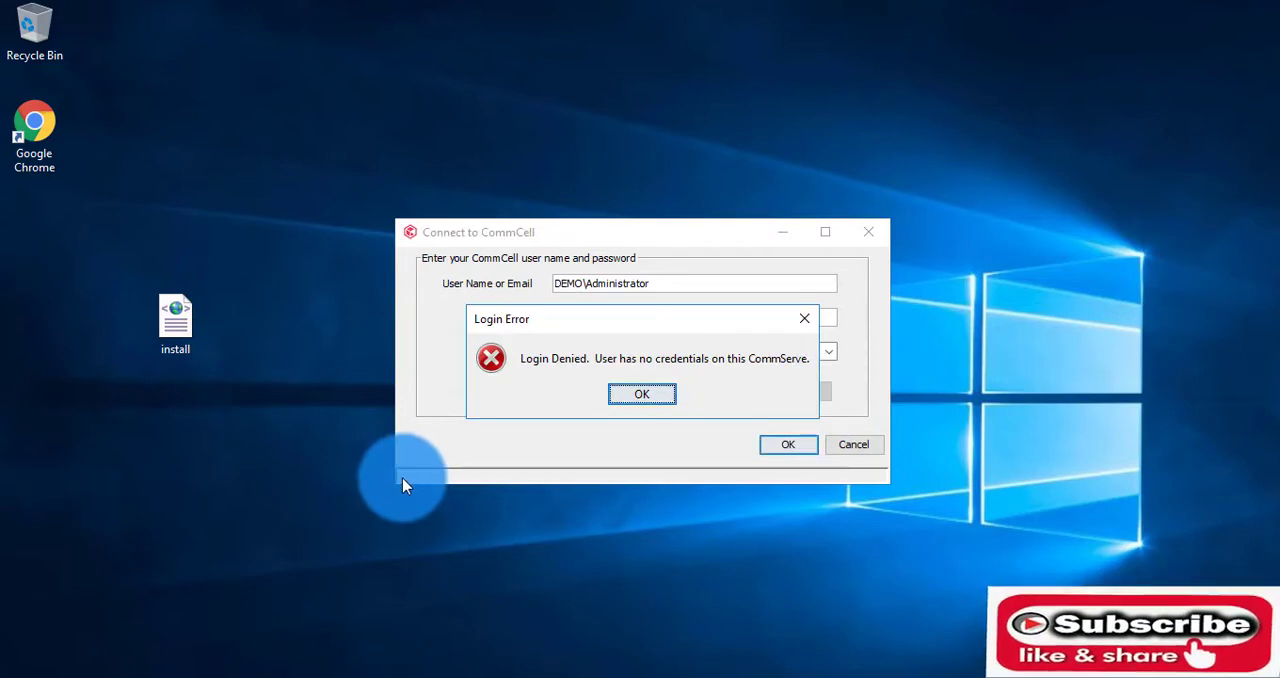
{"action": "mouse_move", "coordinate": [575, 485]}
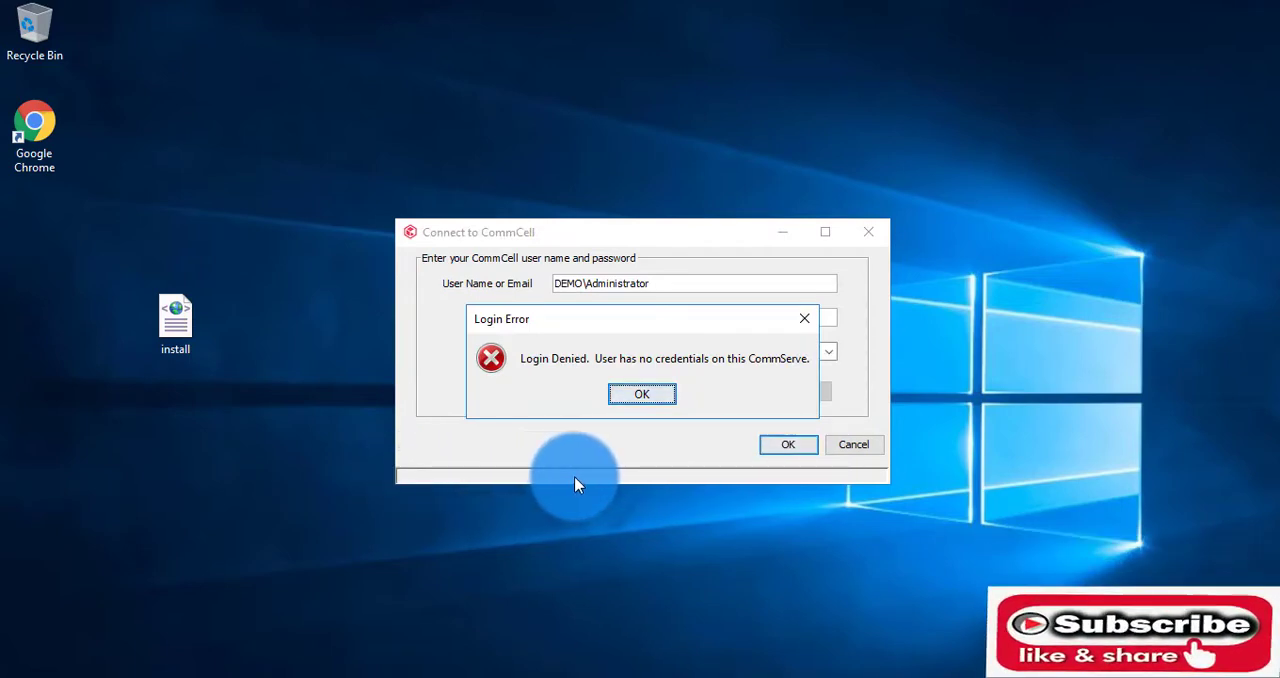
{"action": "mouse_move", "coordinate": [675, 220]}
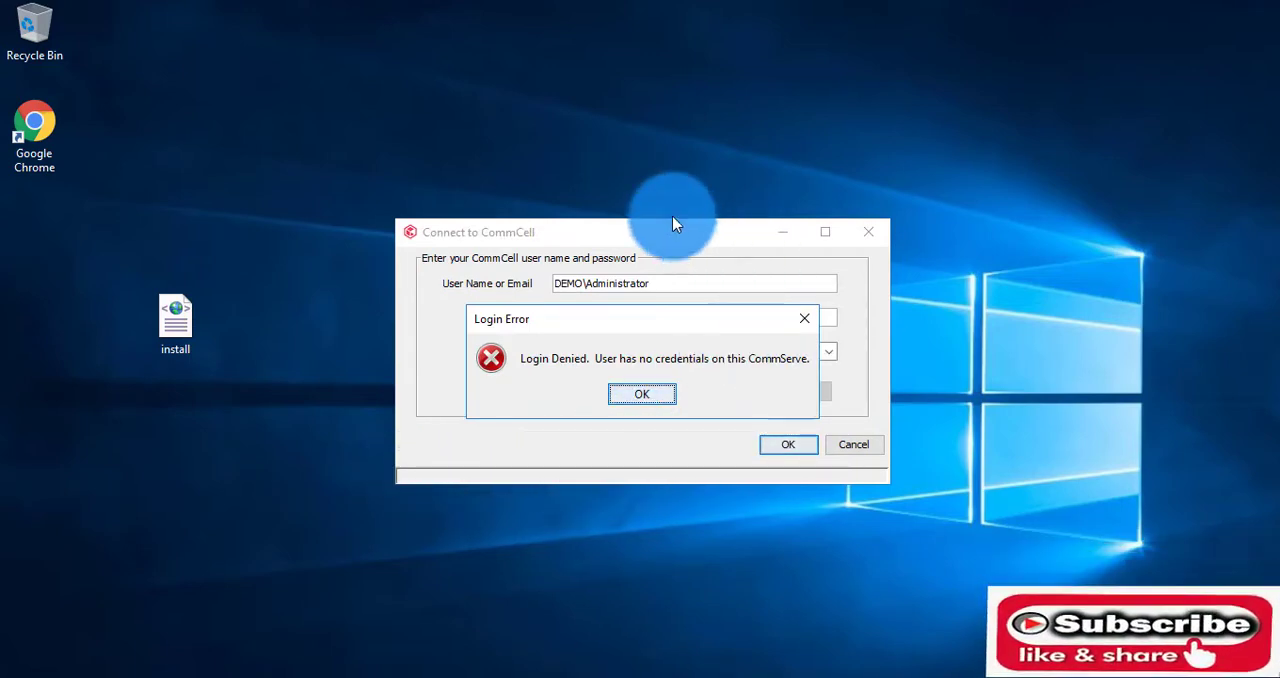
{"action": "mouse_move", "coordinate": [545, 278]}
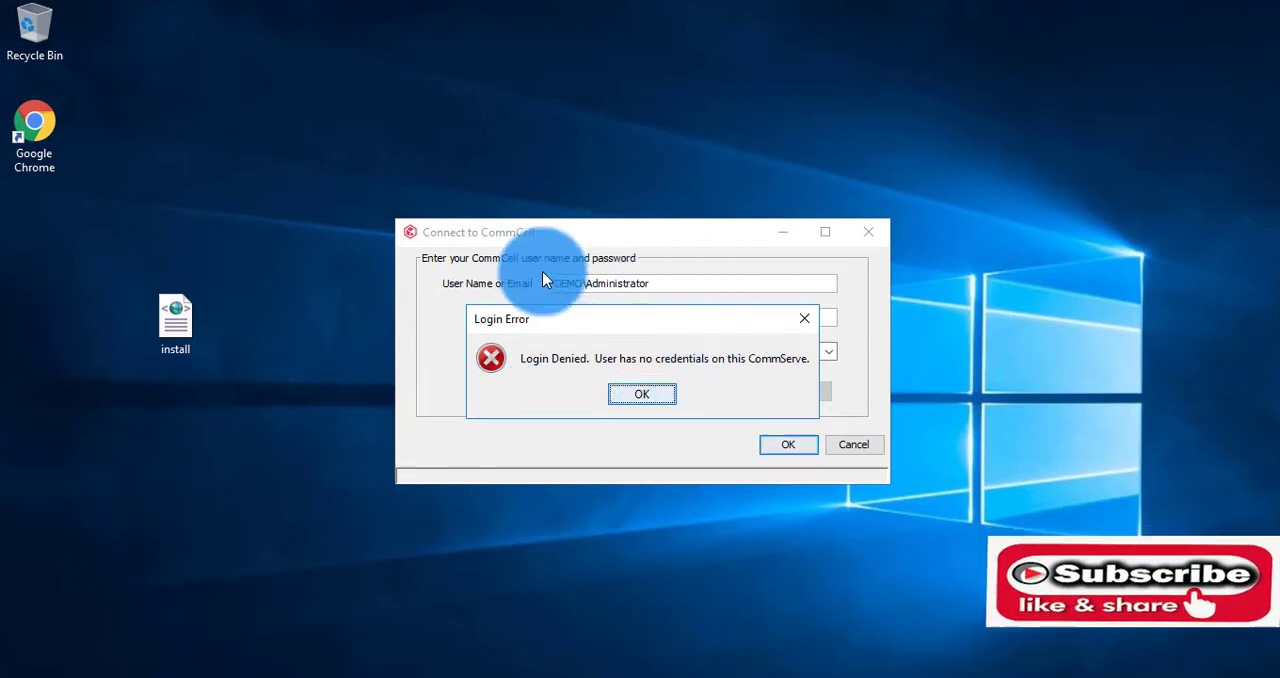
{"action": "mouse_move", "coordinate": [752, 340]}
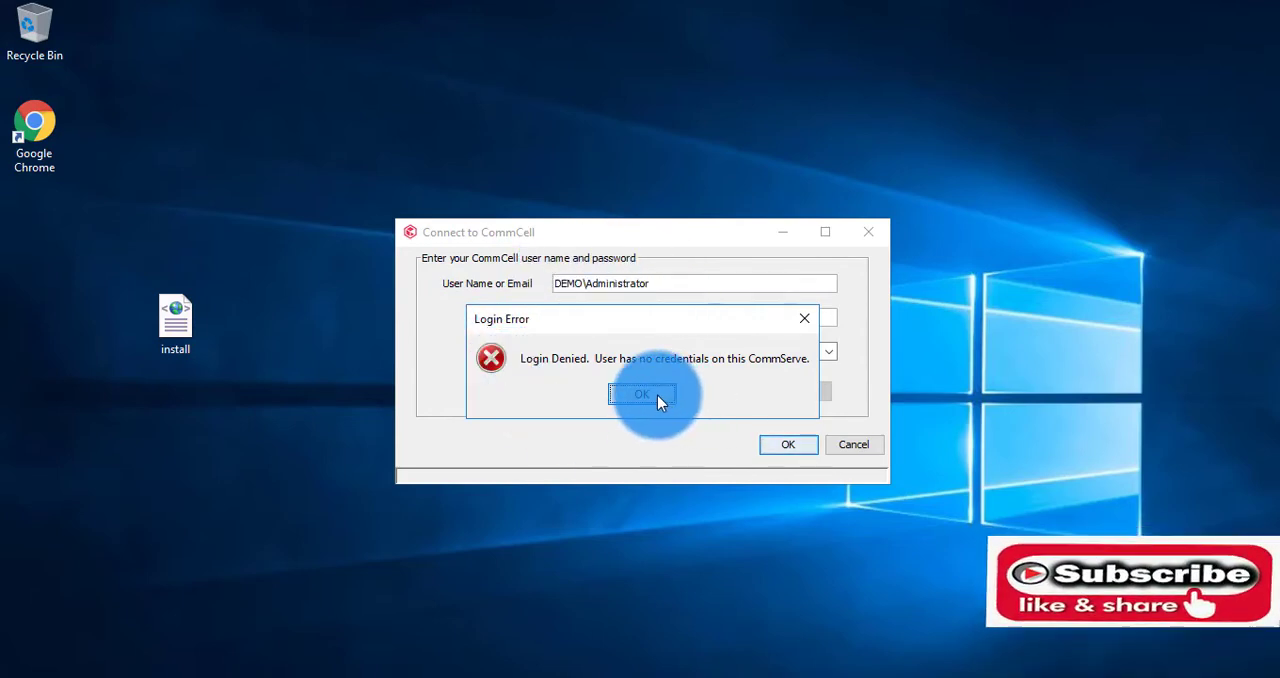
{"action": "left_click", "coordinate": [641, 393]}
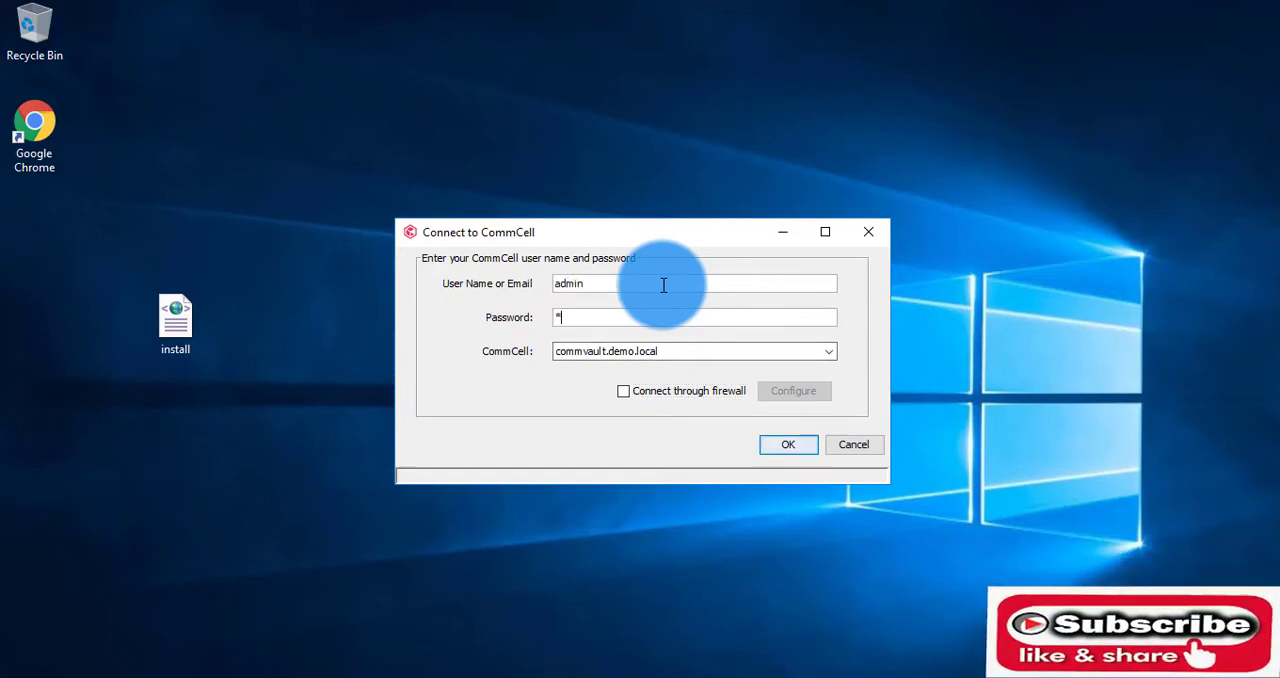
Step: Sign in as admin and expand Security toward the demo domain's Users
{"action": "left_click", "coordinate": [788, 444]}
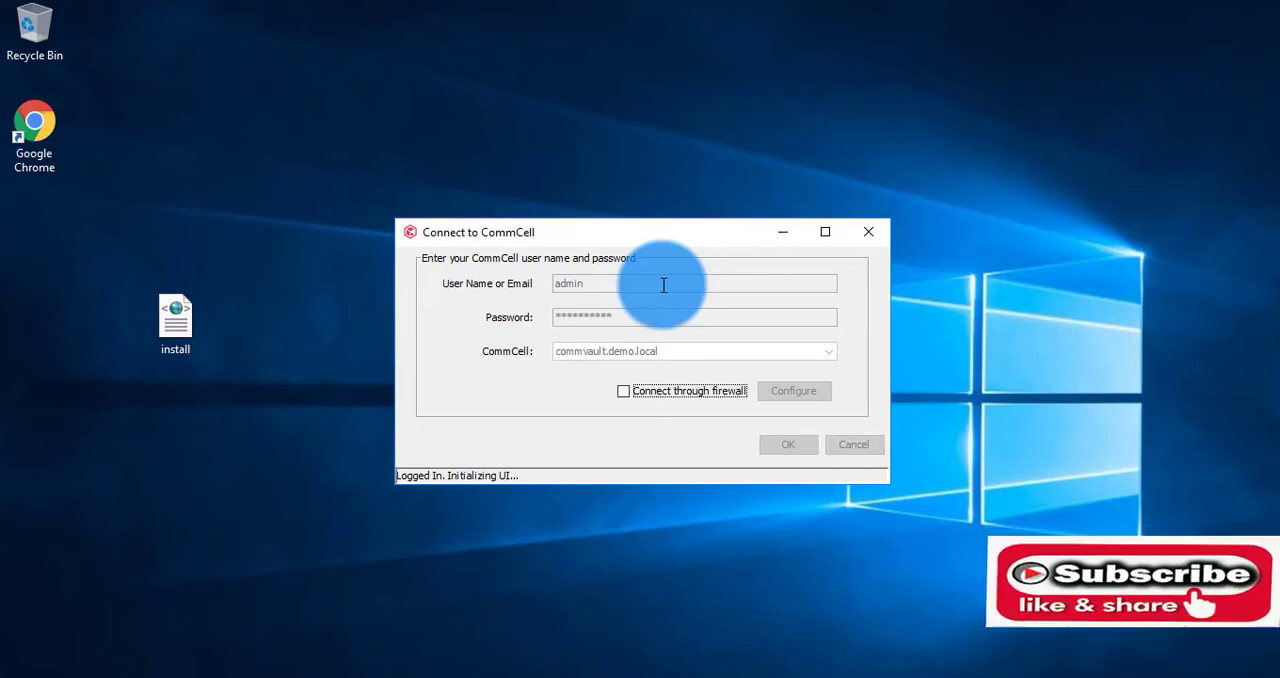
{"action": "left_click", "coordinate": [788, 444]}
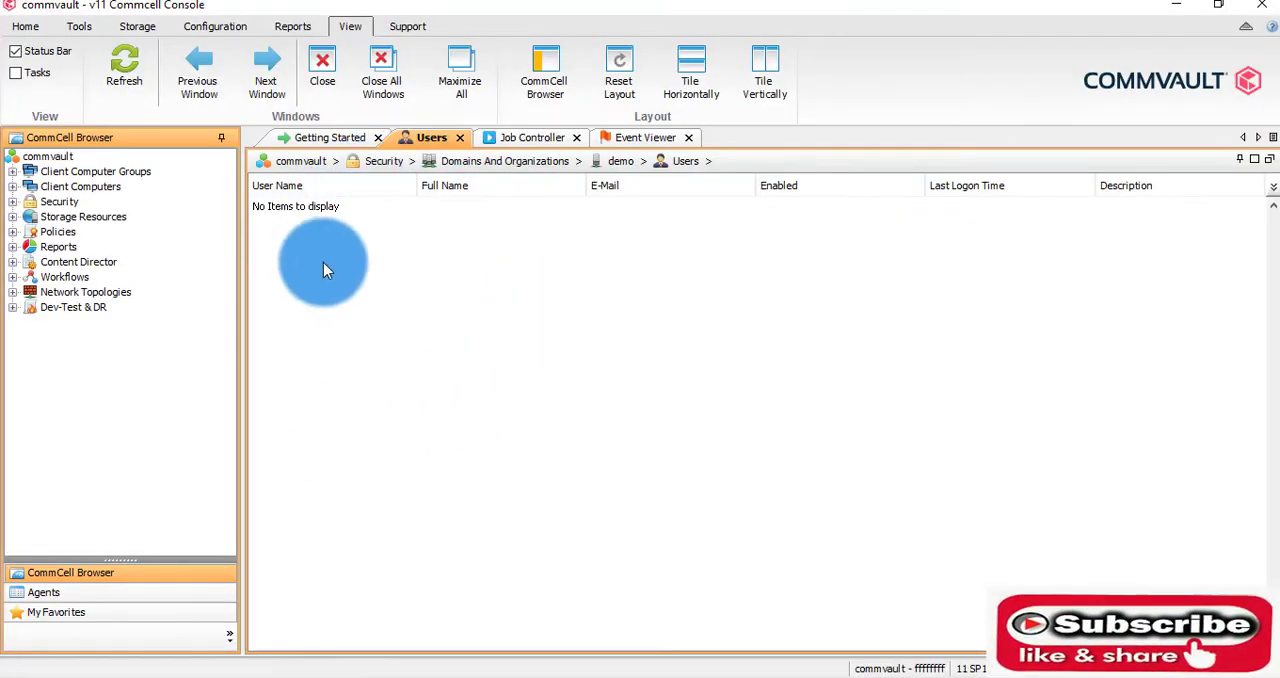
{"action": "mouse_move", "coordinate": [415, 310]}
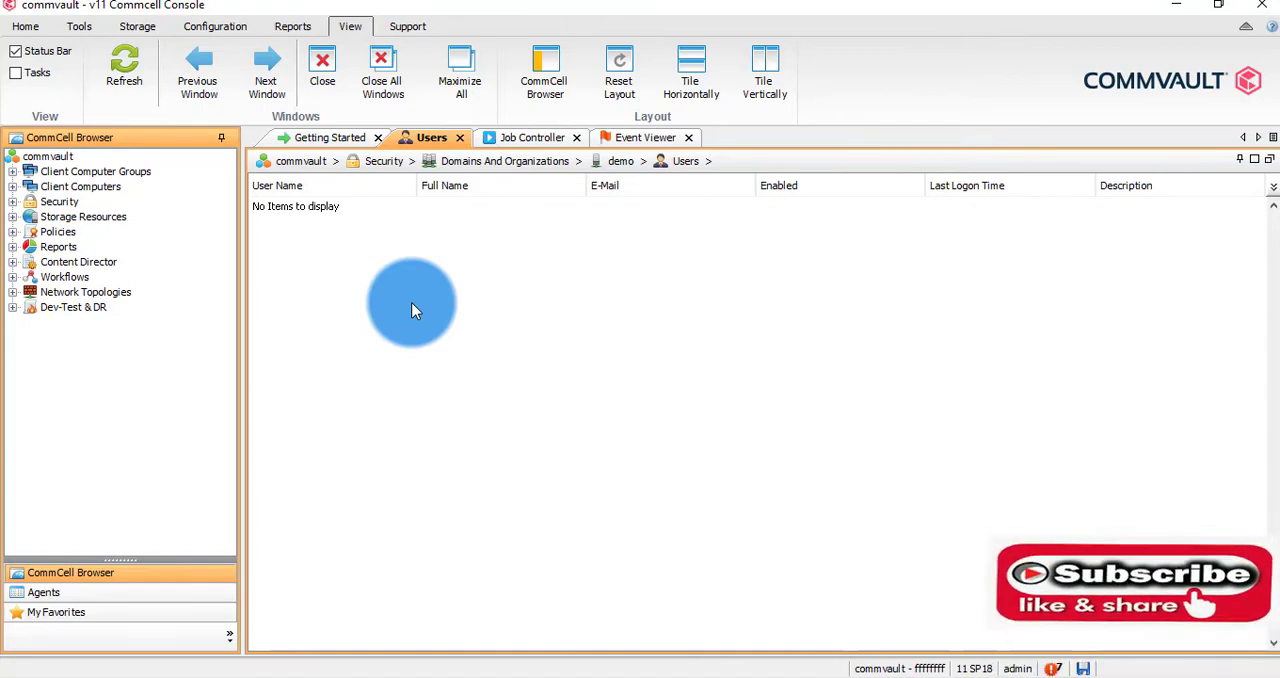
{"action": "mouse_move", "coordinate": [390, 290]}
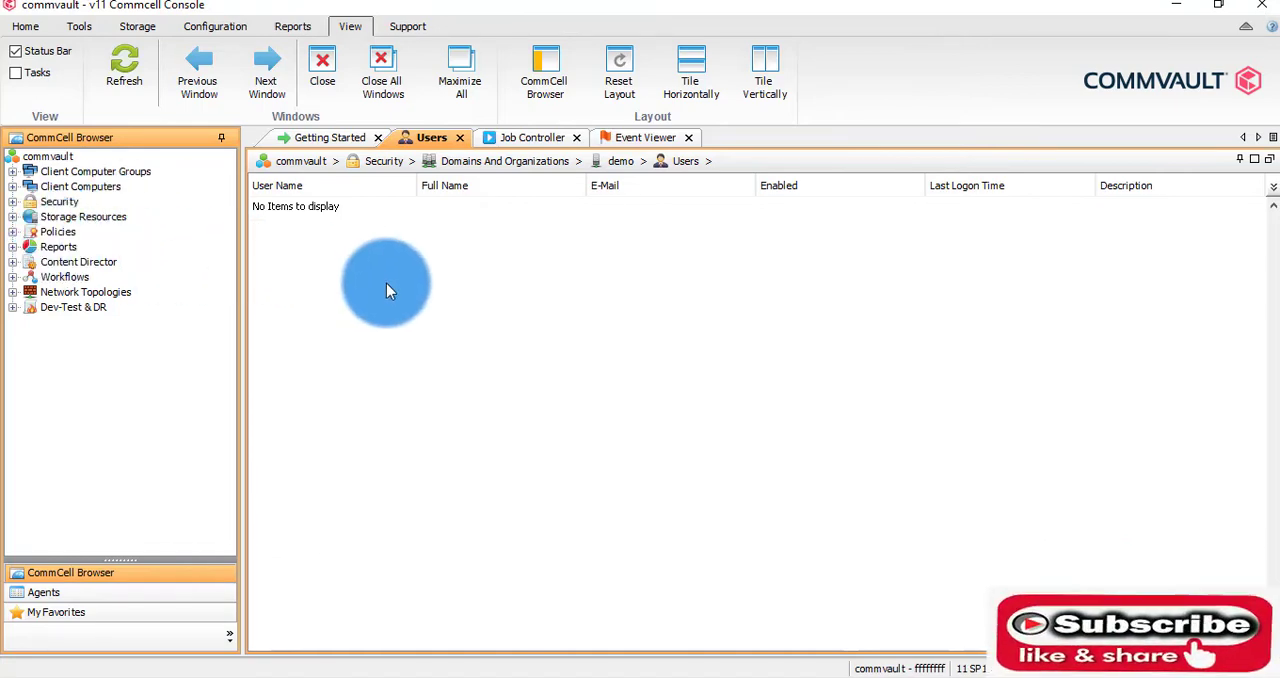
{"action": "mouse_move", "coordinate": [160, 255]}
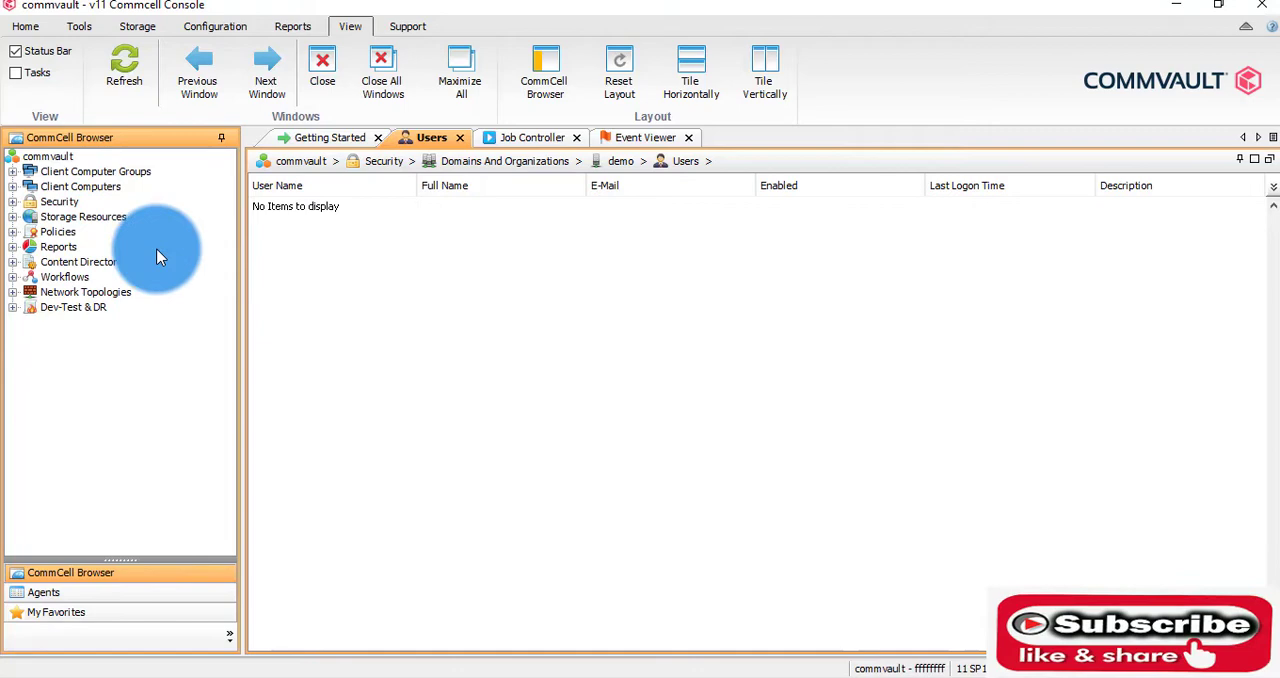
{"action": "left_click", "coordinate": [59, 201]}
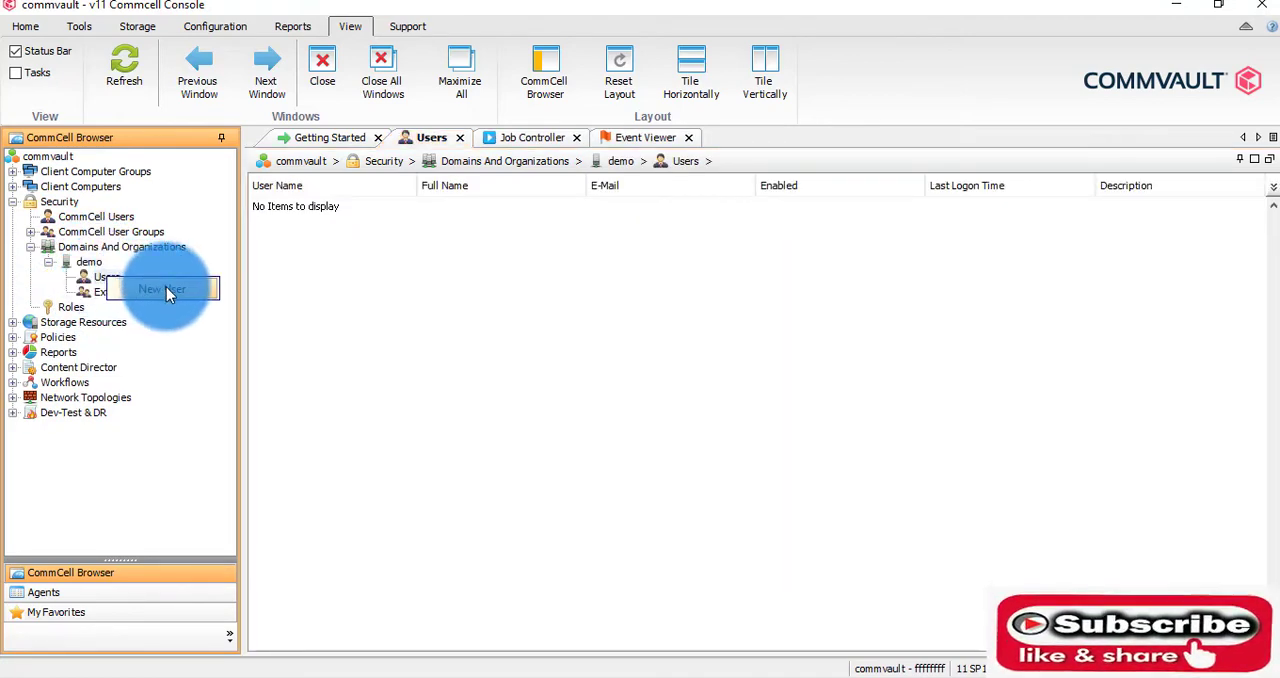
Step: Create a new demo user with external user demo\Administrator and view its User Groups
{"action": "left_click", "coordinate": [162, 289]}
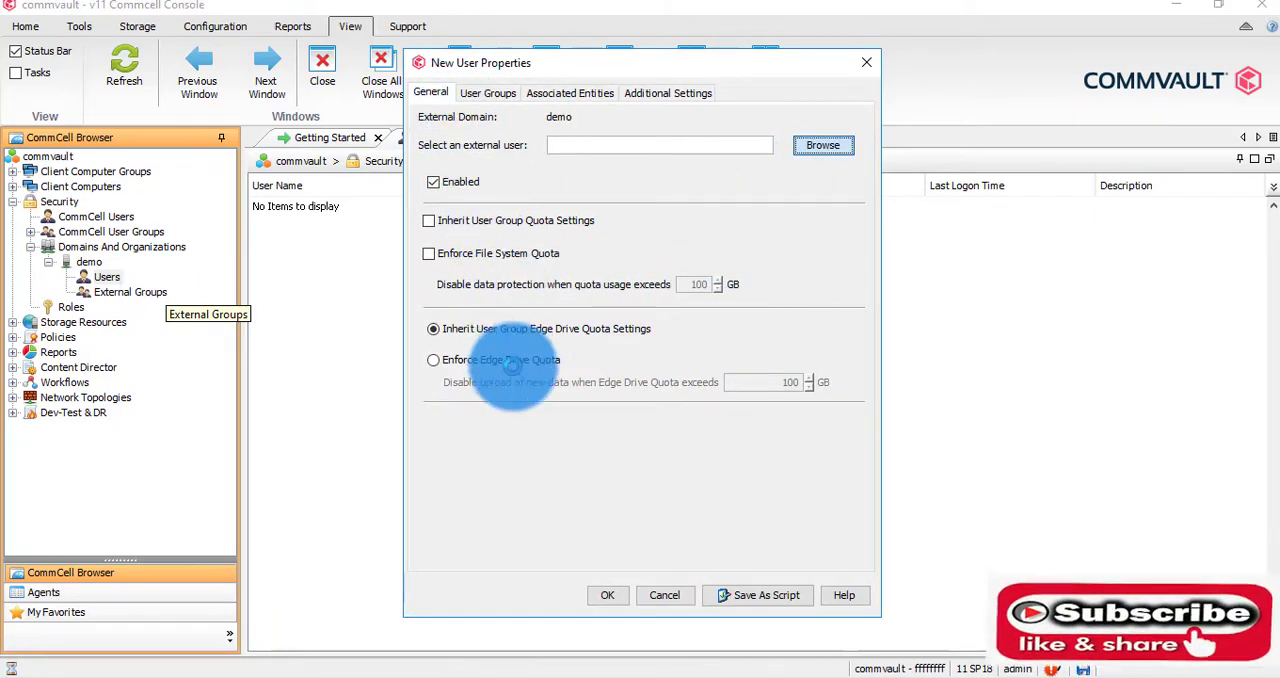
{"action": "left_click", "coordinate": [822, 145]}
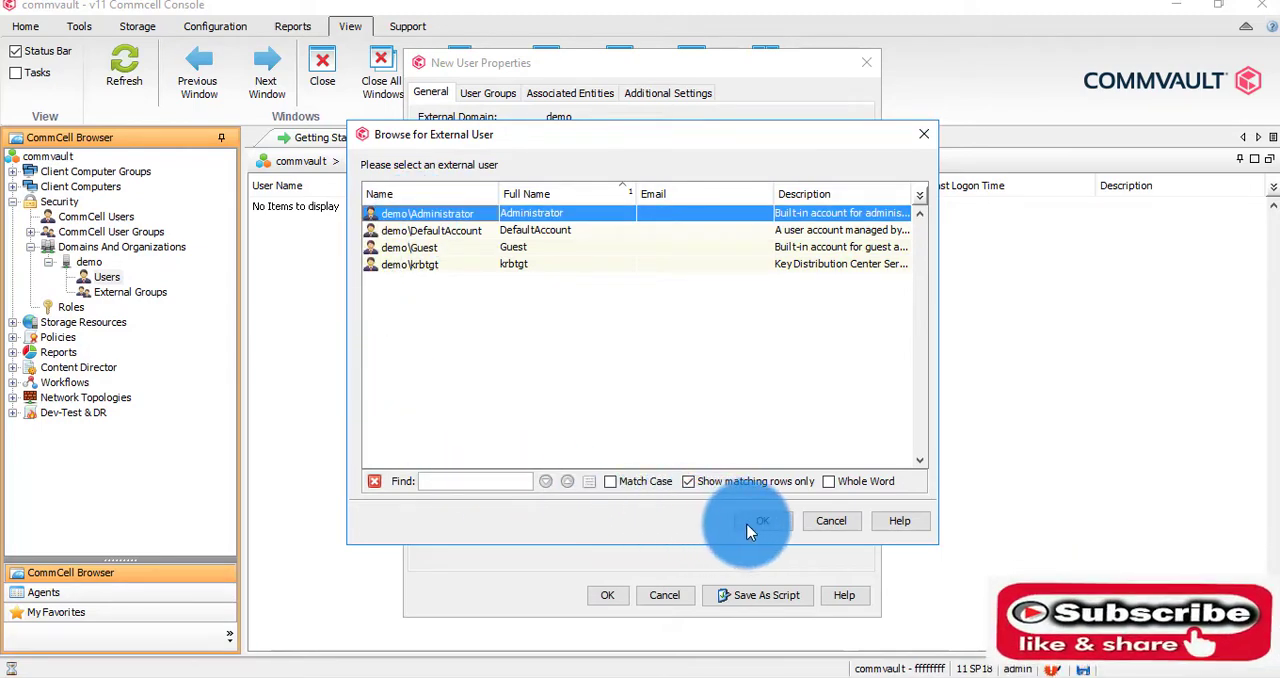
{"action": "left_click", "coordinate": [762, 520]}
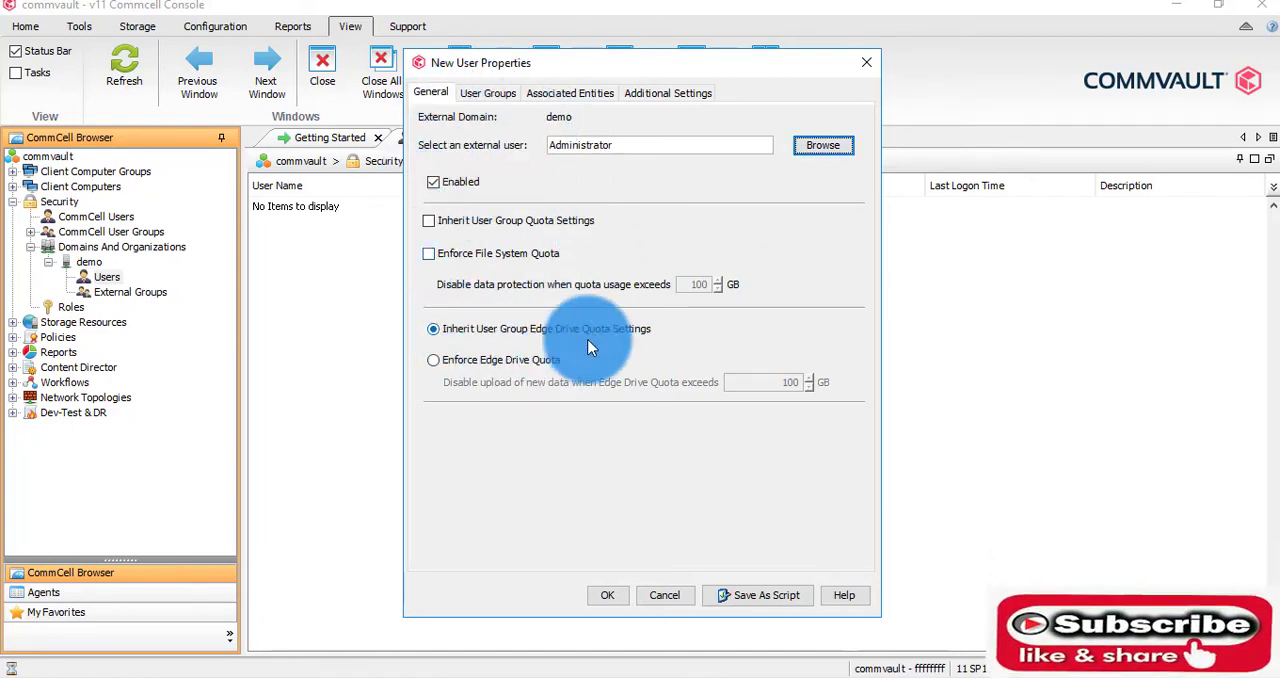
{"action": "left_click", "coordinate": [488, 93]}
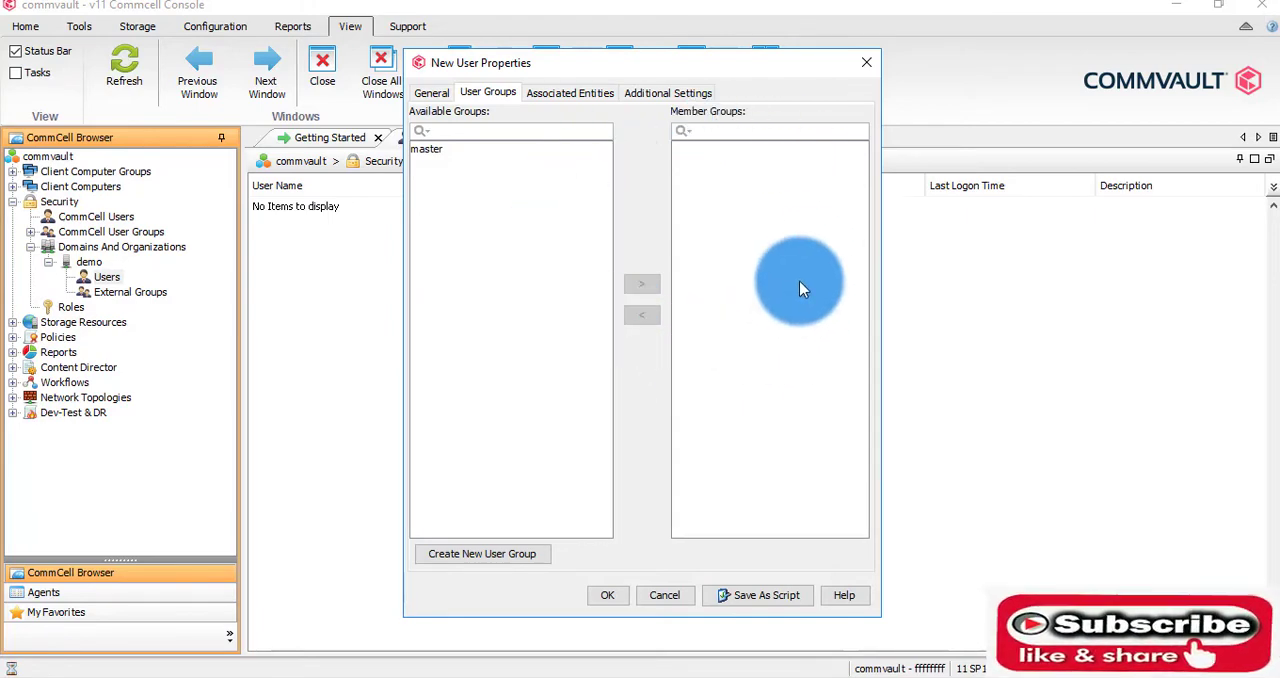
Step: Move the master group into demo\Administrator's member groups and save the user
{"action": "left_click", "coordinate": [427, 148]}
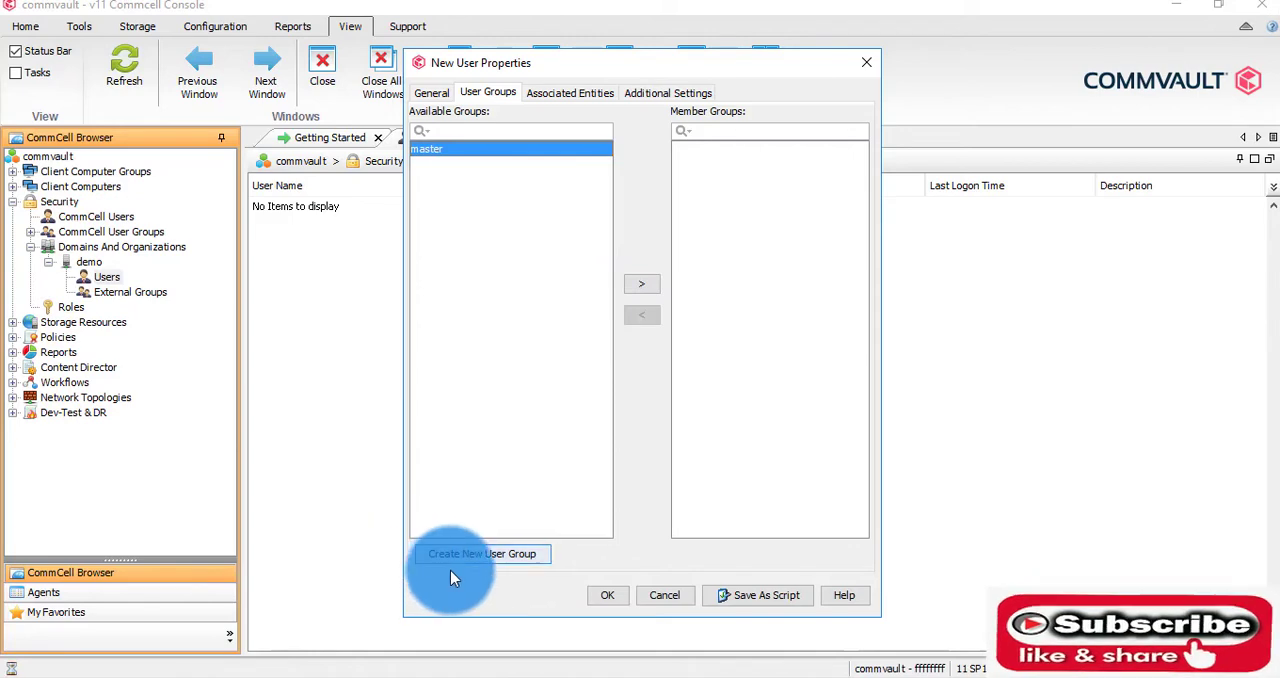
{"action": "mouse_move", "coordinate": [482, 560]}
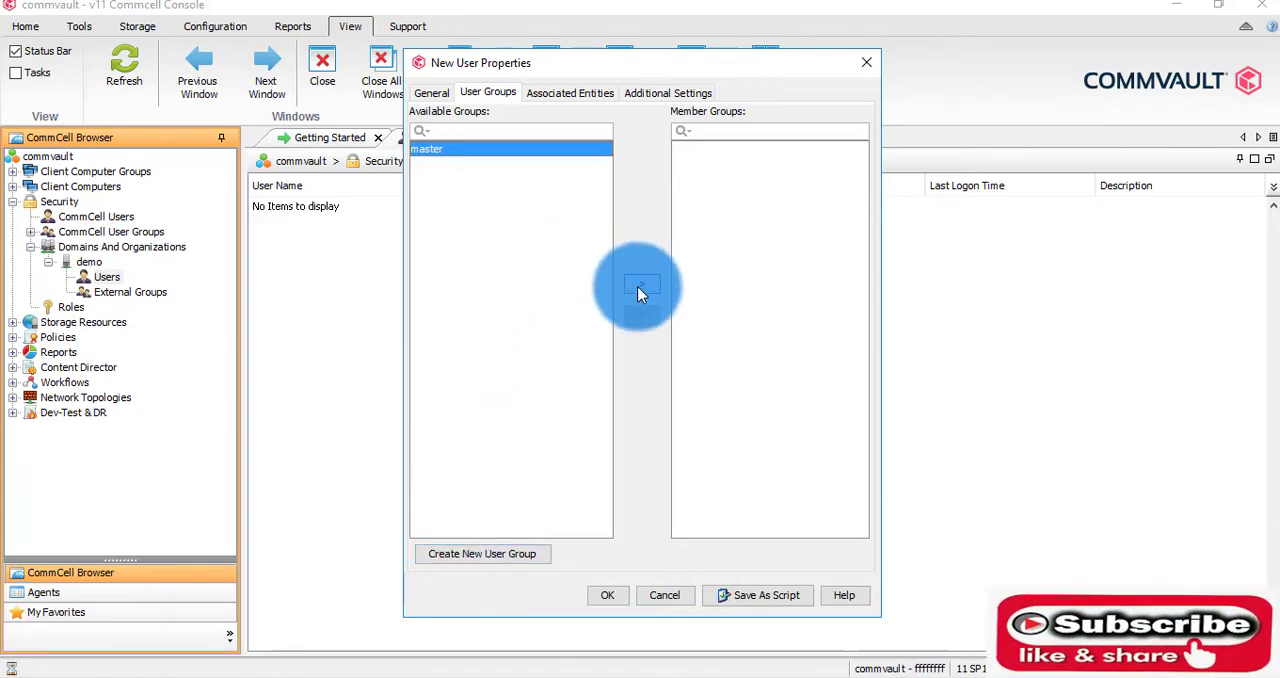
{"action": "double_click", "coordinate": [427, 148]}
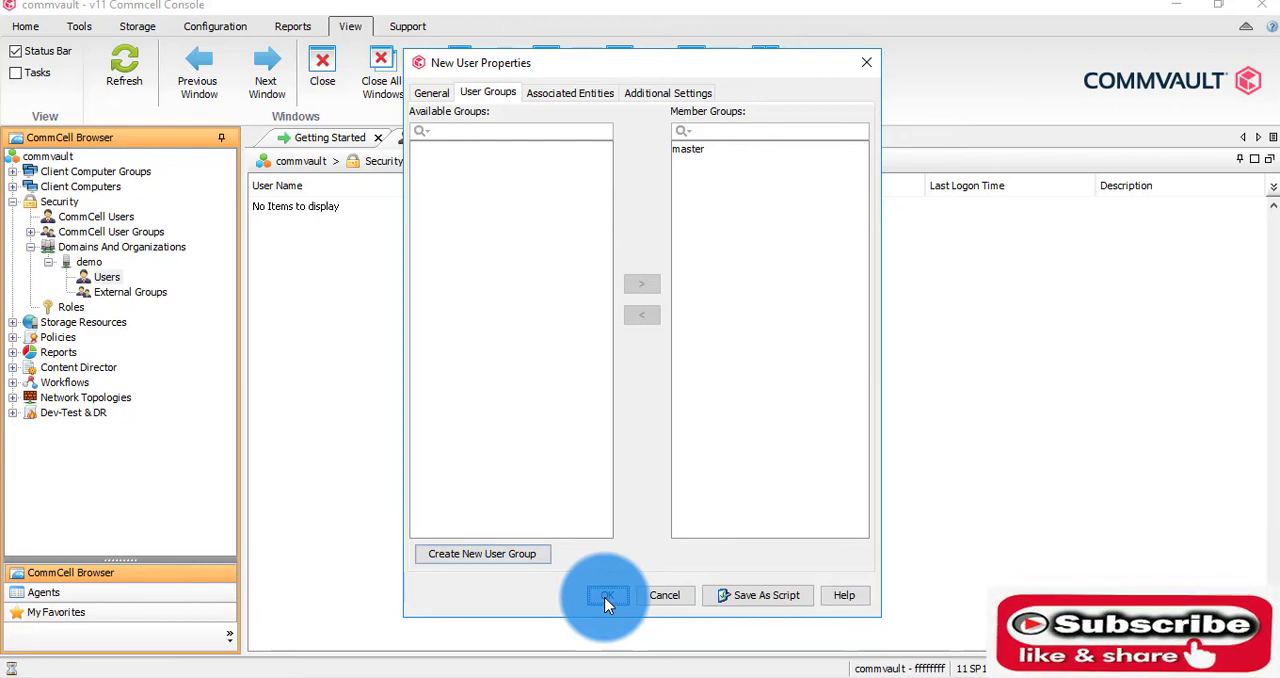
{"action": "left_click", "coordinate": [608, 595]}
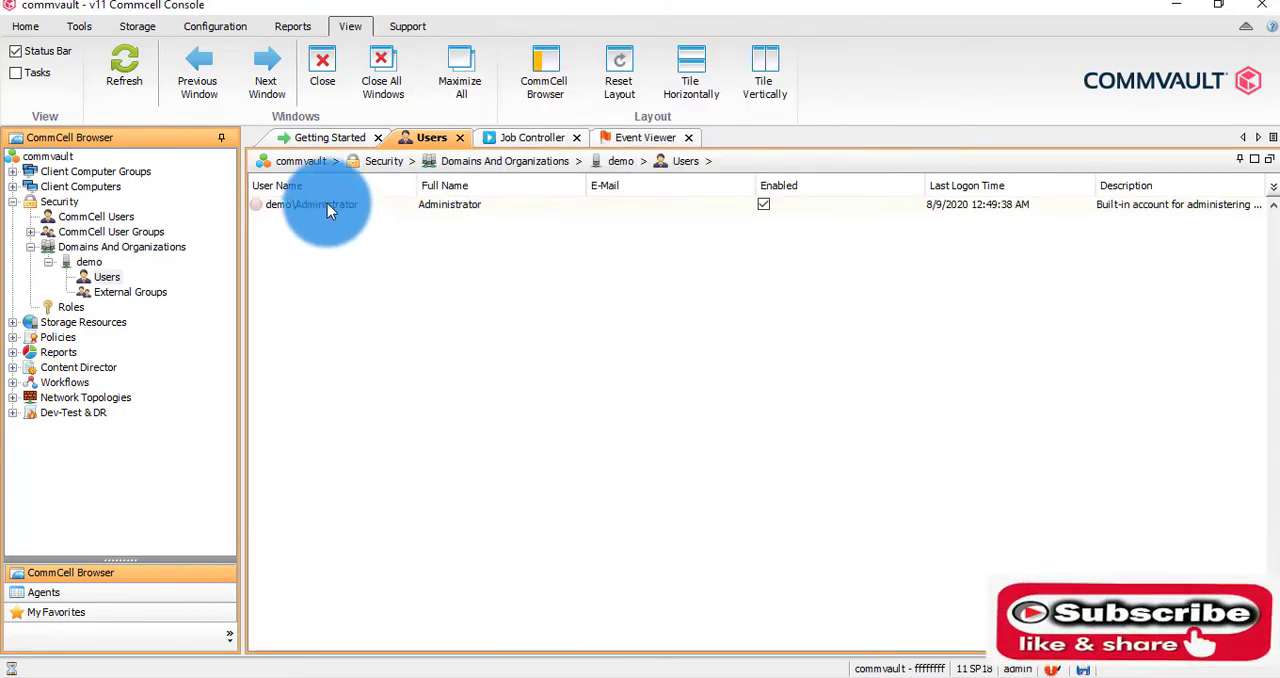
Step: Select the new demo\Administrator user row and exit the CommCell Console
{"action": "left_click", "coordinate": [311, 204]}
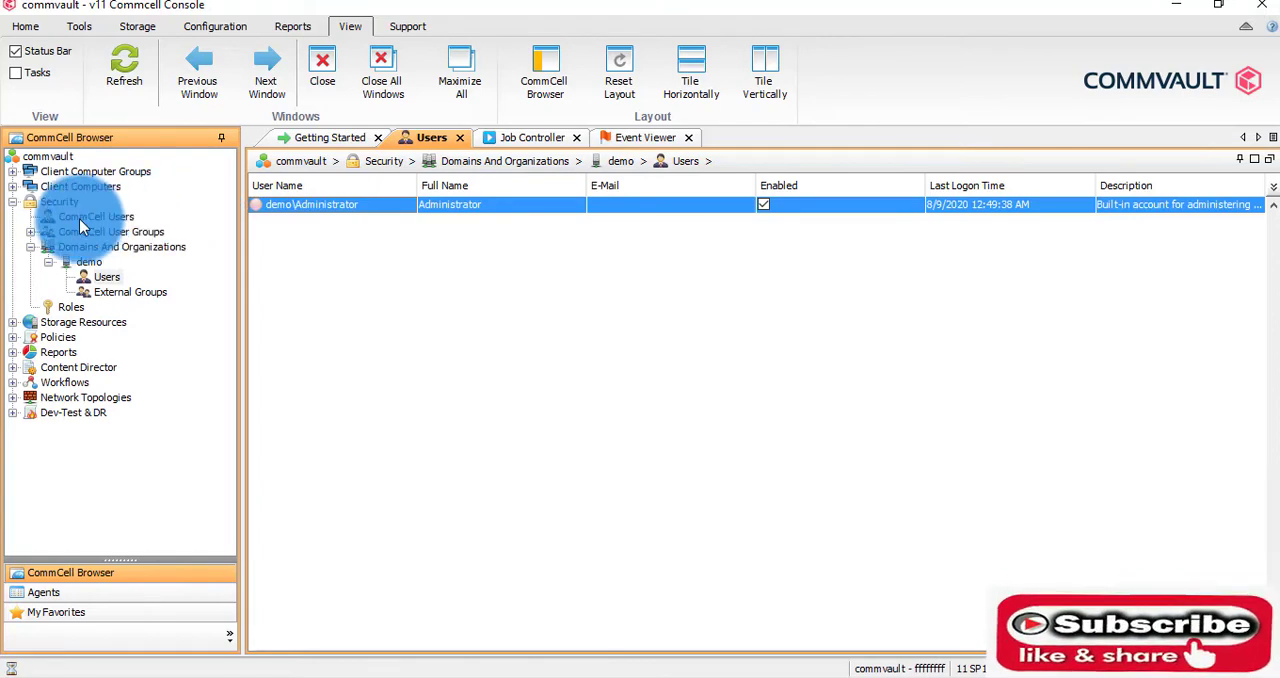
{"action": "left_click", "coordinate": [96, 216]}
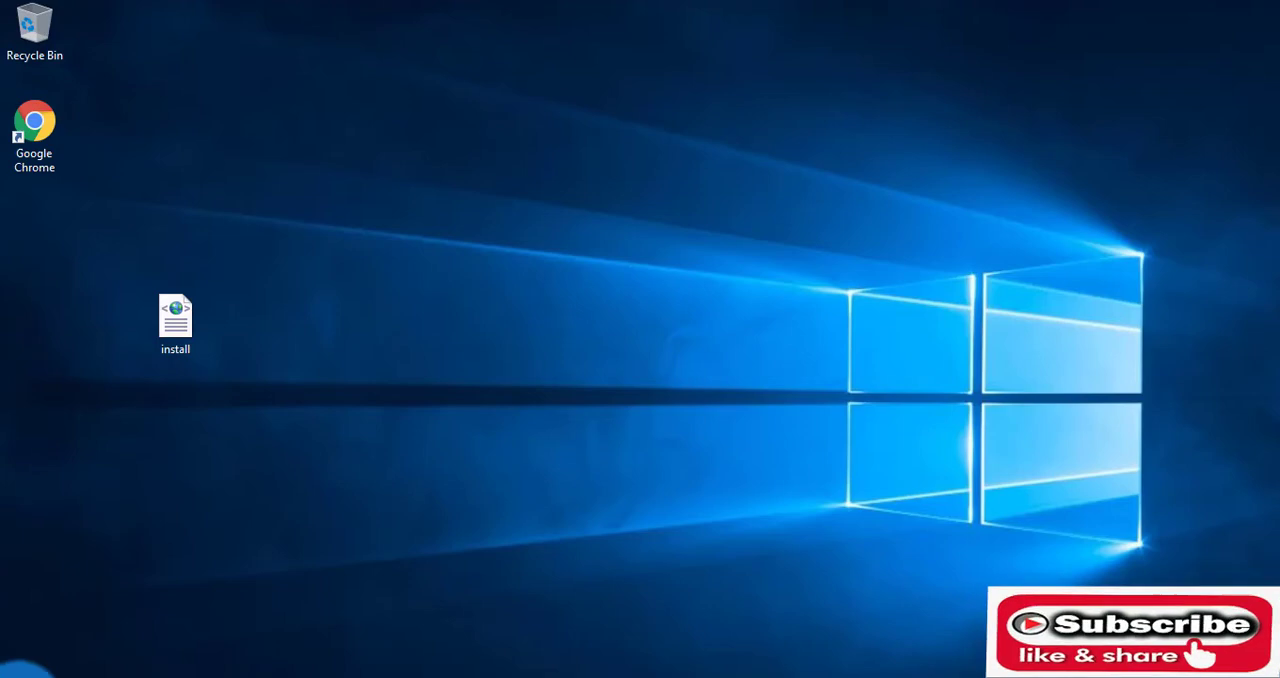
Step: Relaunch the CommCell Console and sign in as DEMO\Administrator with a blank password
{"action": "left_click", "coordinate": [12, 672]}
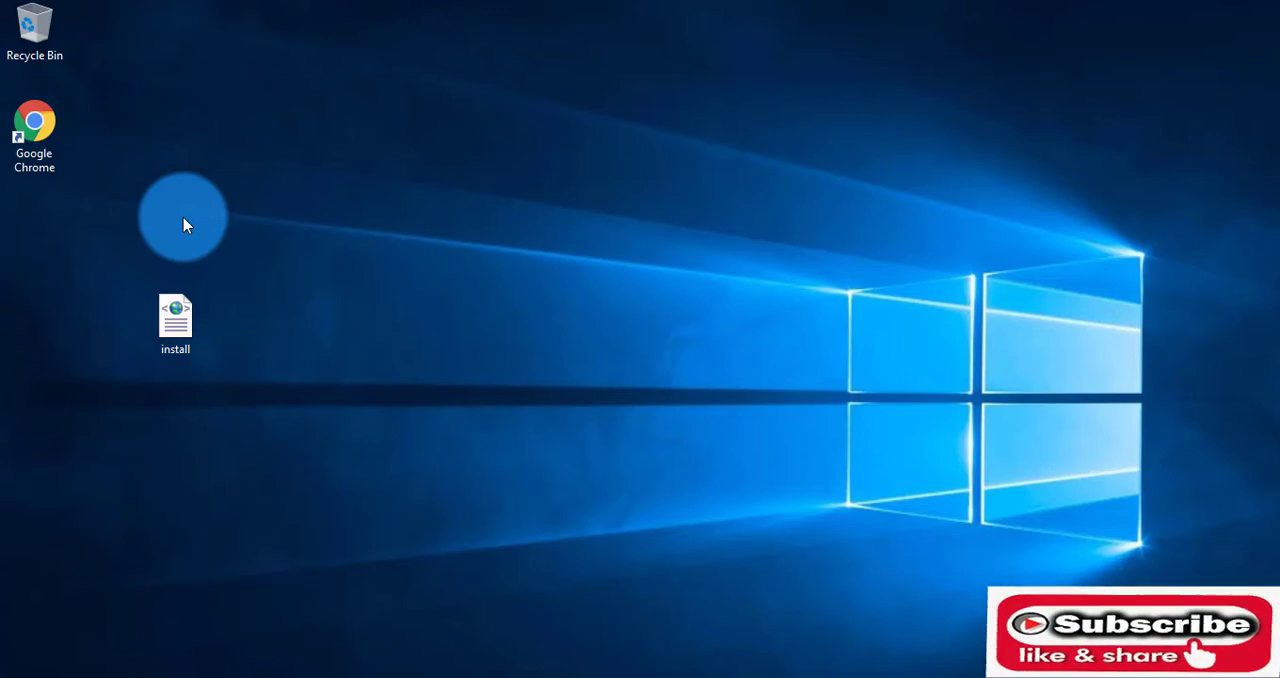
{"action": "double_click", "coordinate": [175, 318]}
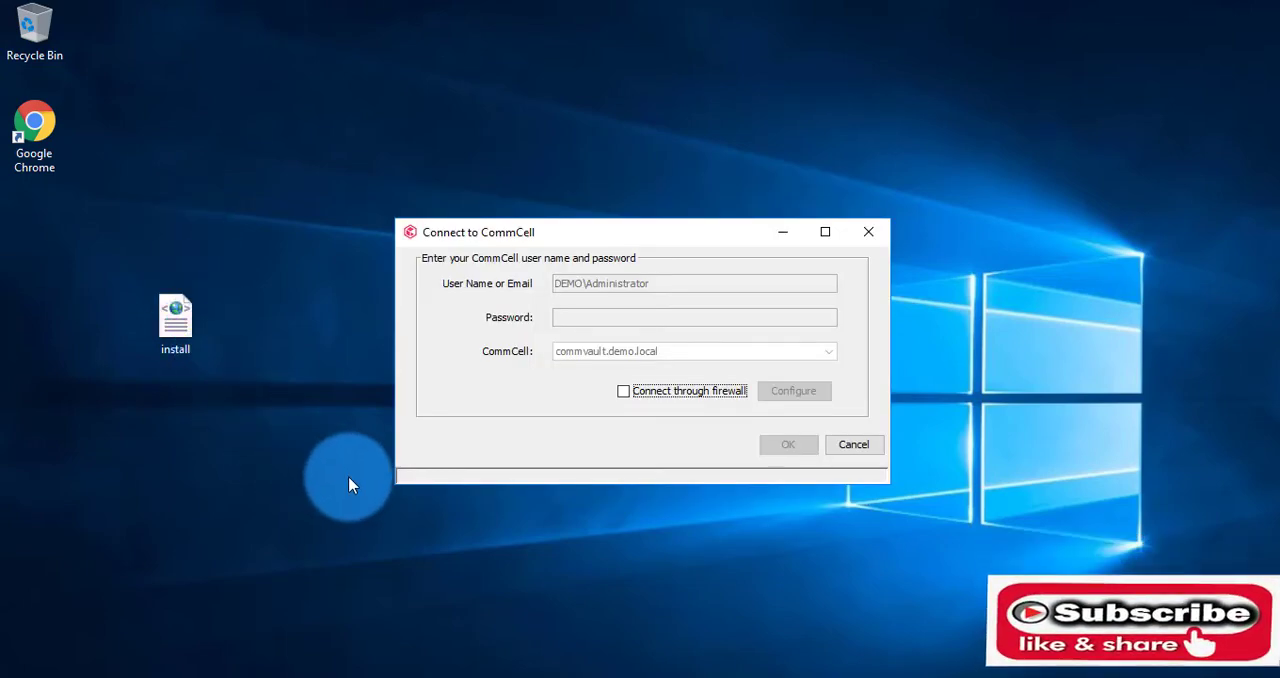
{"action": "left_click", "coordinate": [788, 444]}
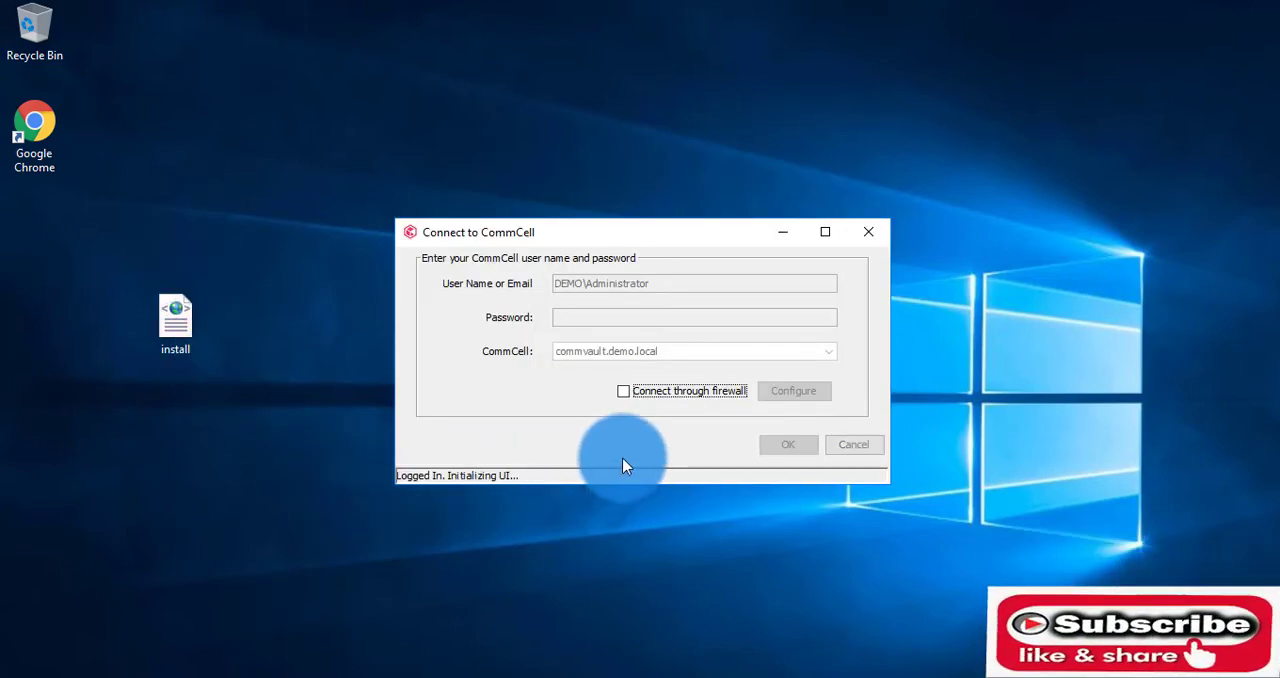
{"action": "mouse_move", "coordinate": [195, 499]}
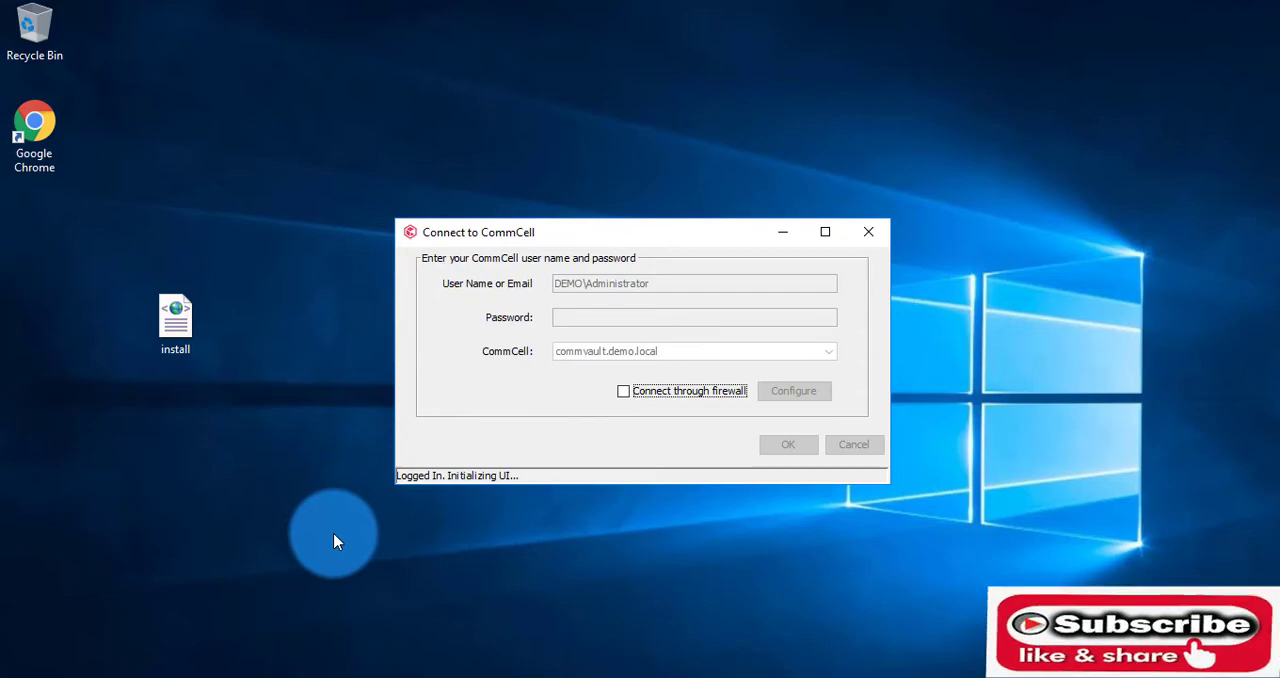
{"action": "left_click", "coordinate": [788, 444]}
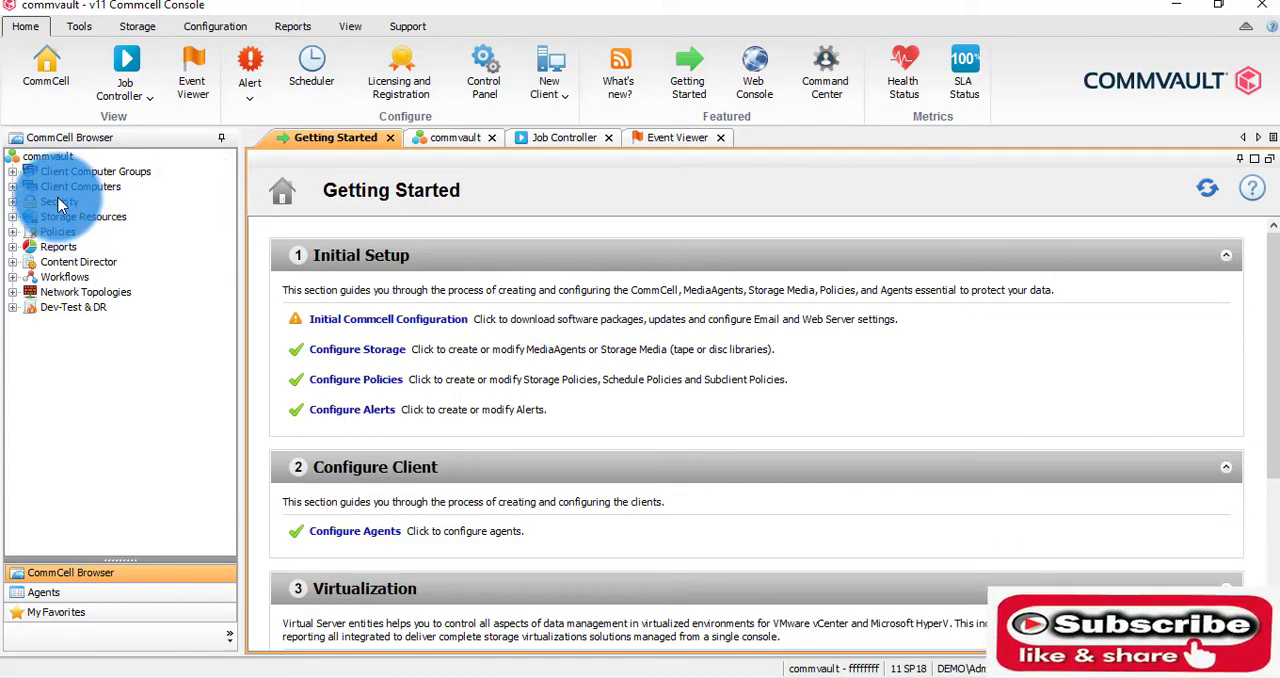
Step: Expand Security > CommCell Users and highlight the DEMO\Administrator entry beside admin
{"action": "double_click", "coordinate": [59, 201]}
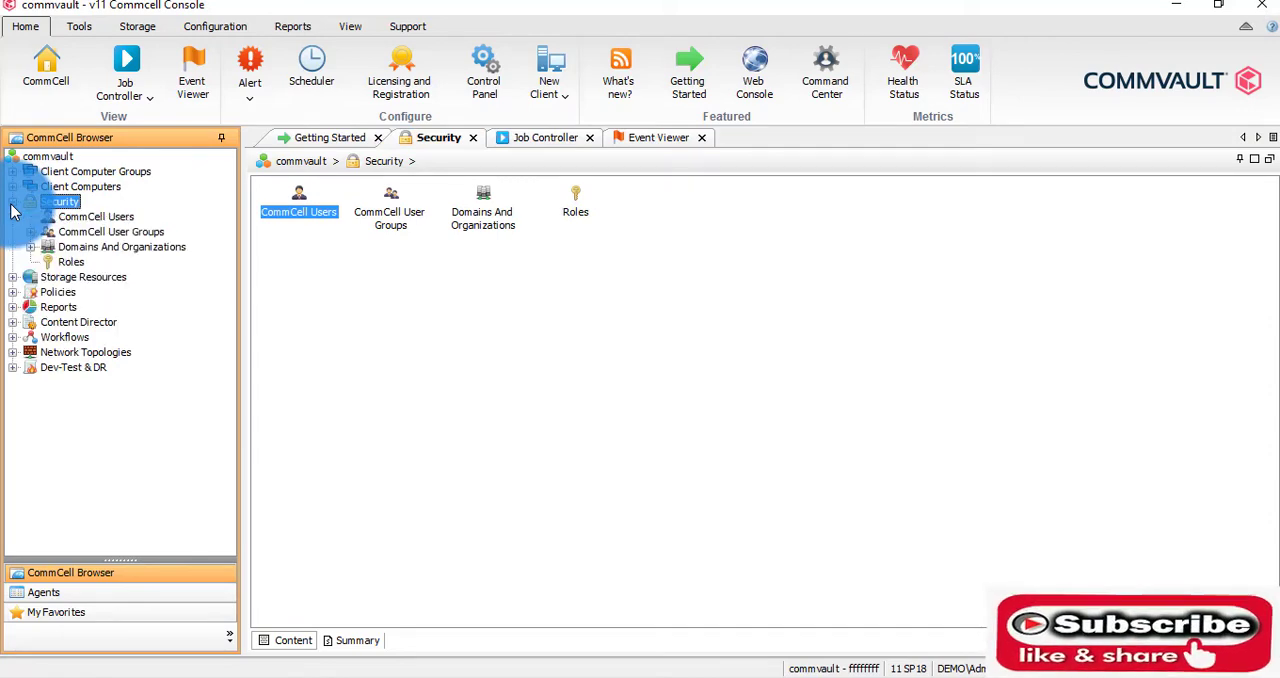
{"action": "double_click", "coordinate": [96, 216]}
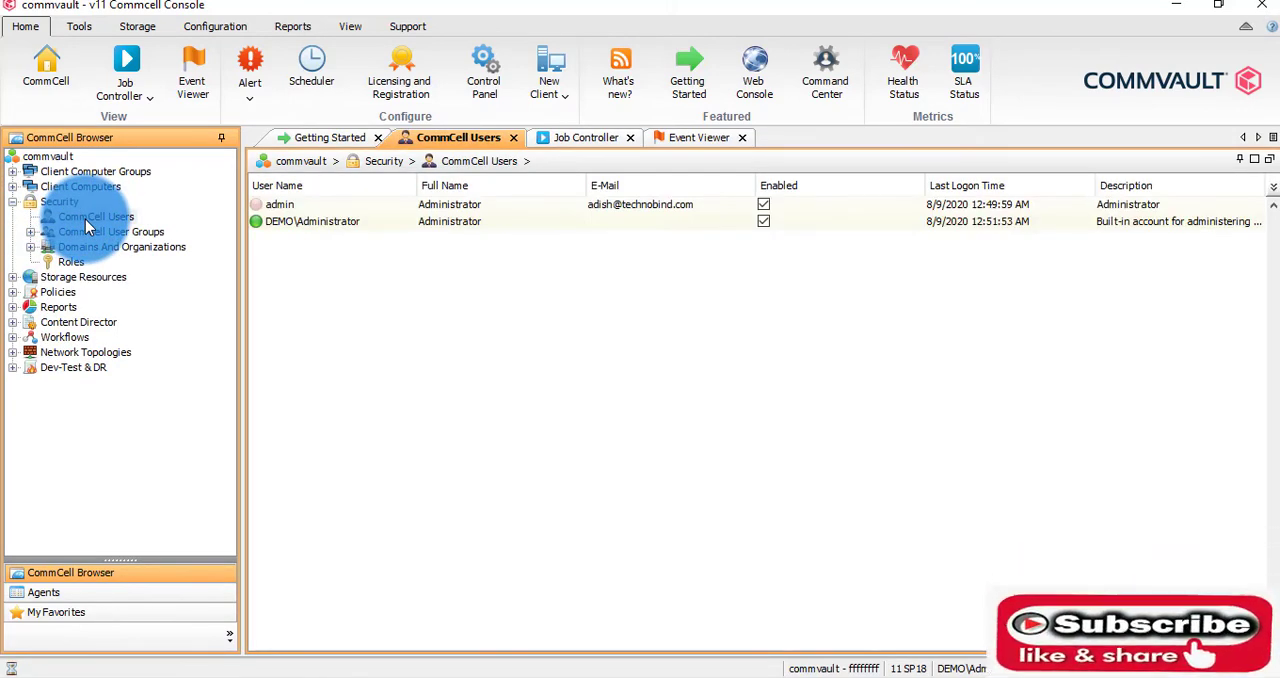
{"action": "left_click", "coordinate": [311, 221]}
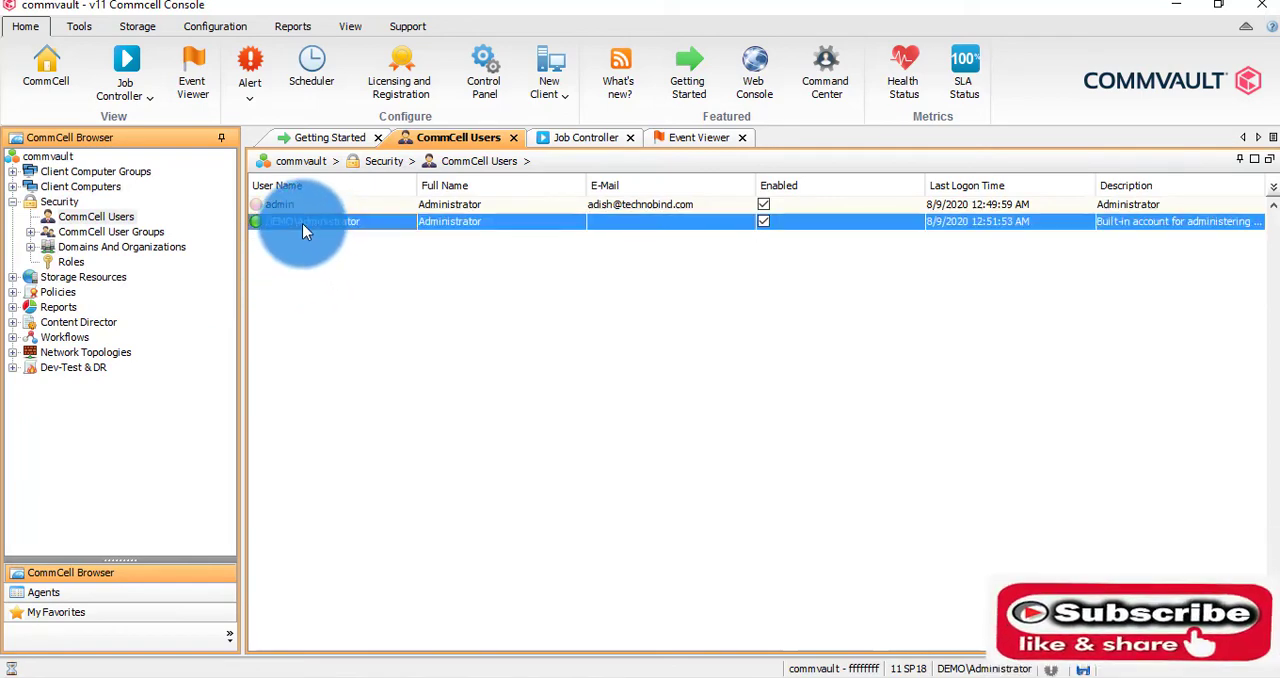